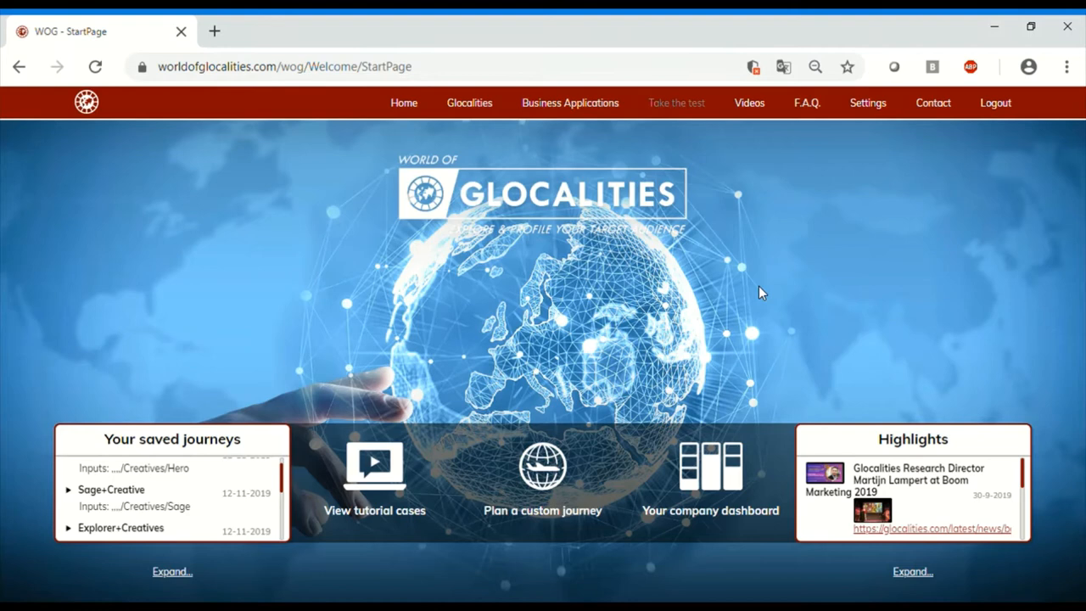
mouse_move(550, 277)
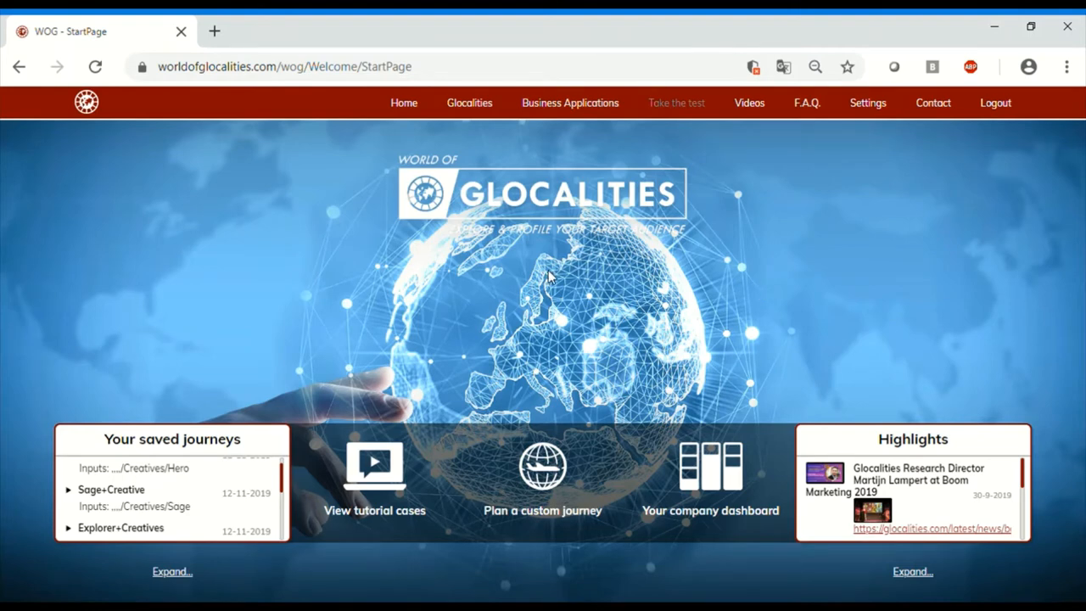
mouse_move(547, 277)
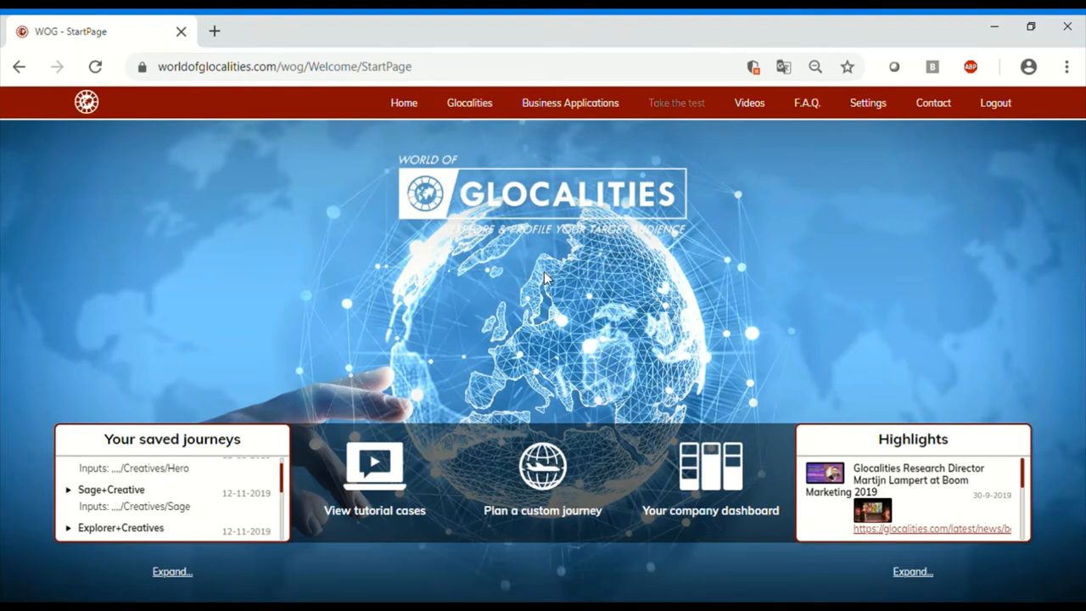
mouse_move(913, 292)
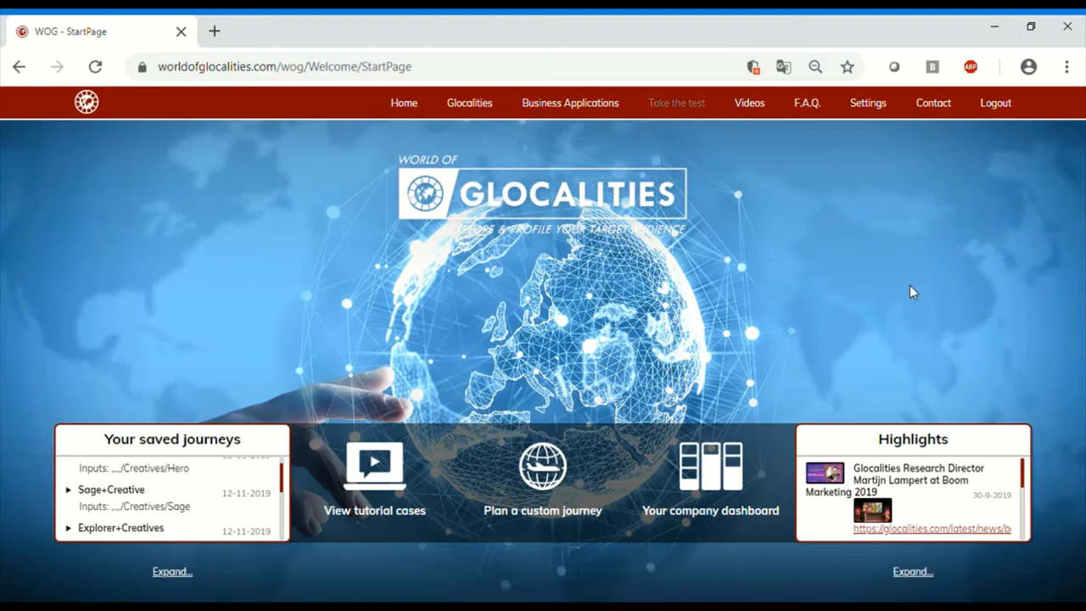
mouse_move(917, 297)
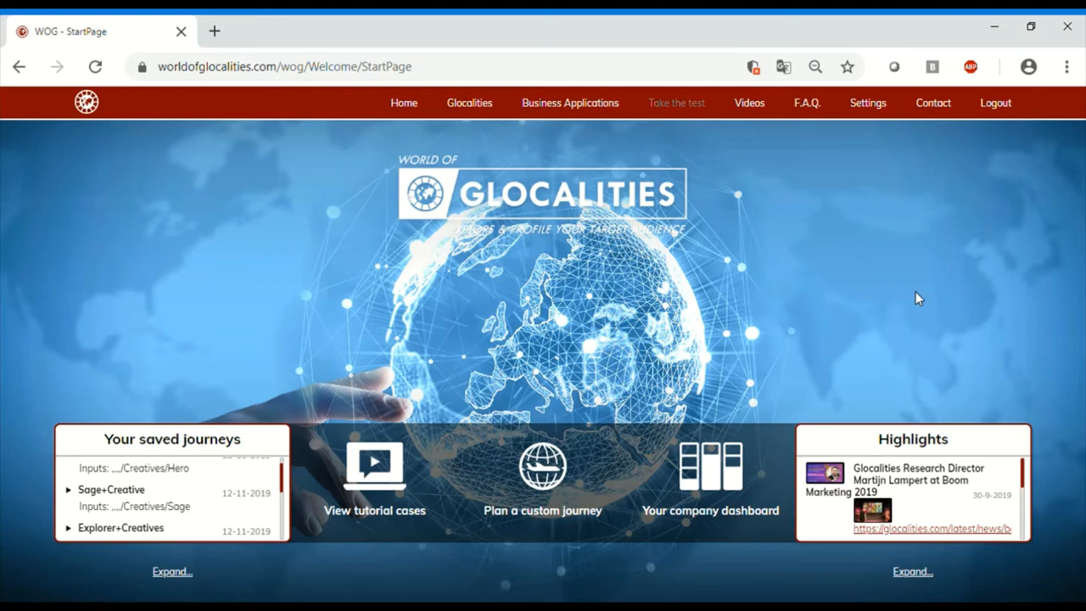
mouse_move(550, 308)
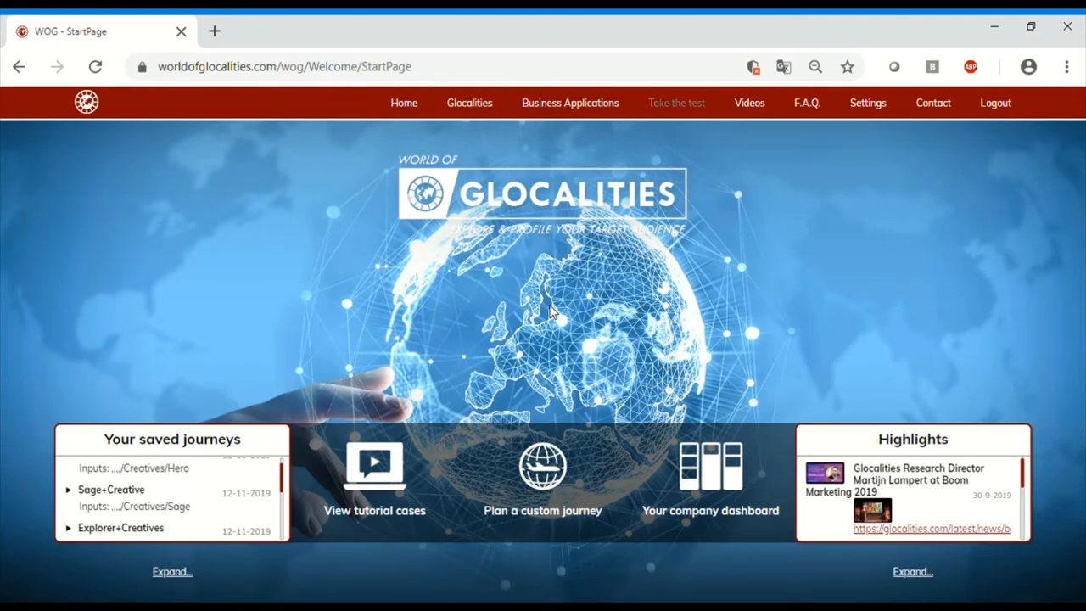
mouse_move(543, 303)
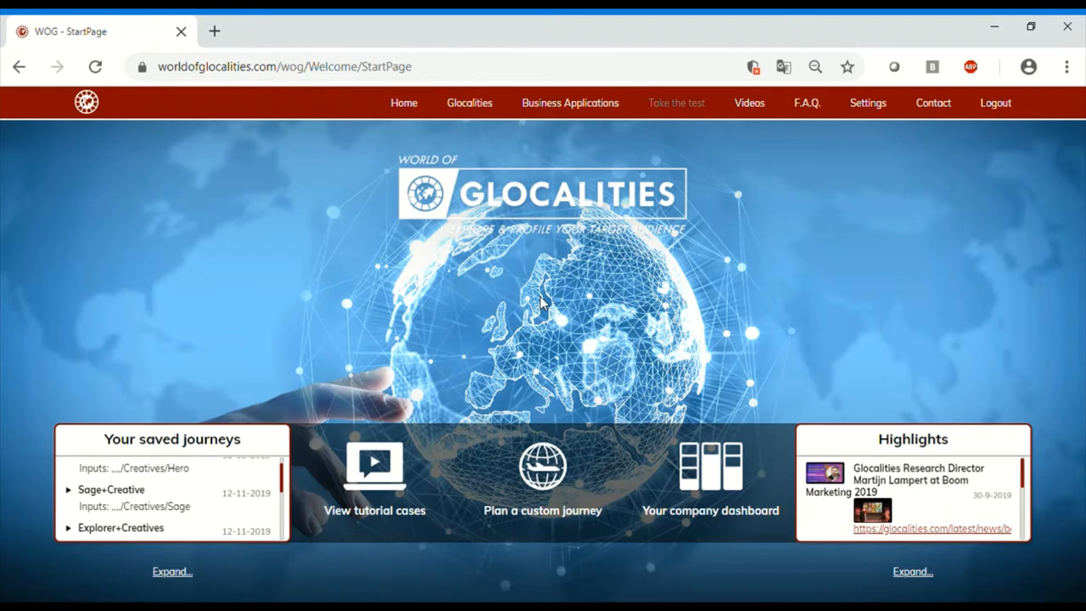
mouse_move(566, 354)
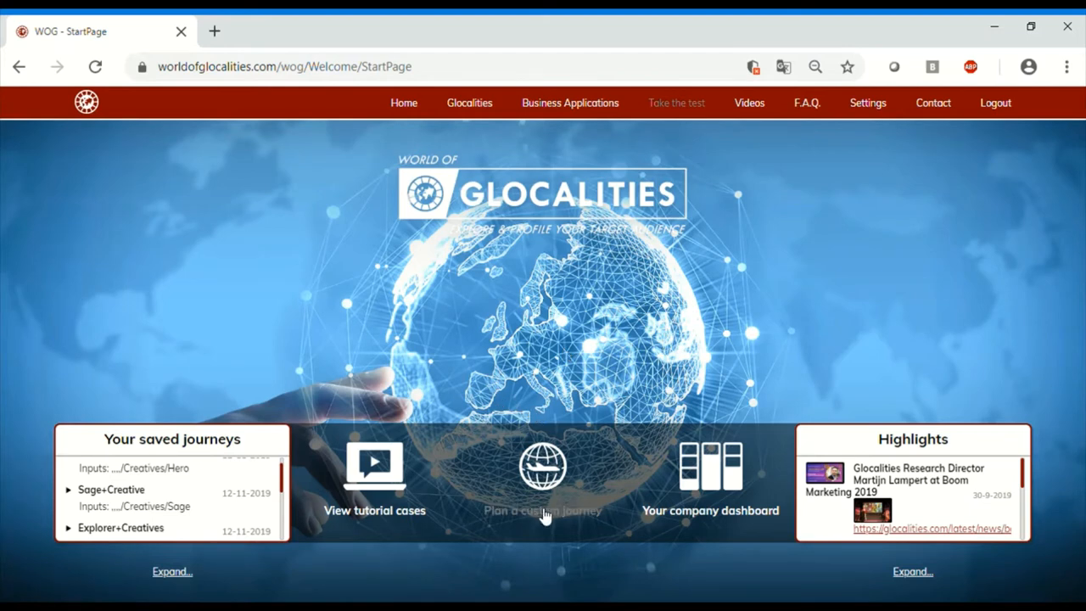
Start a custom journey with Demographics as the first topic
click(543, 472)
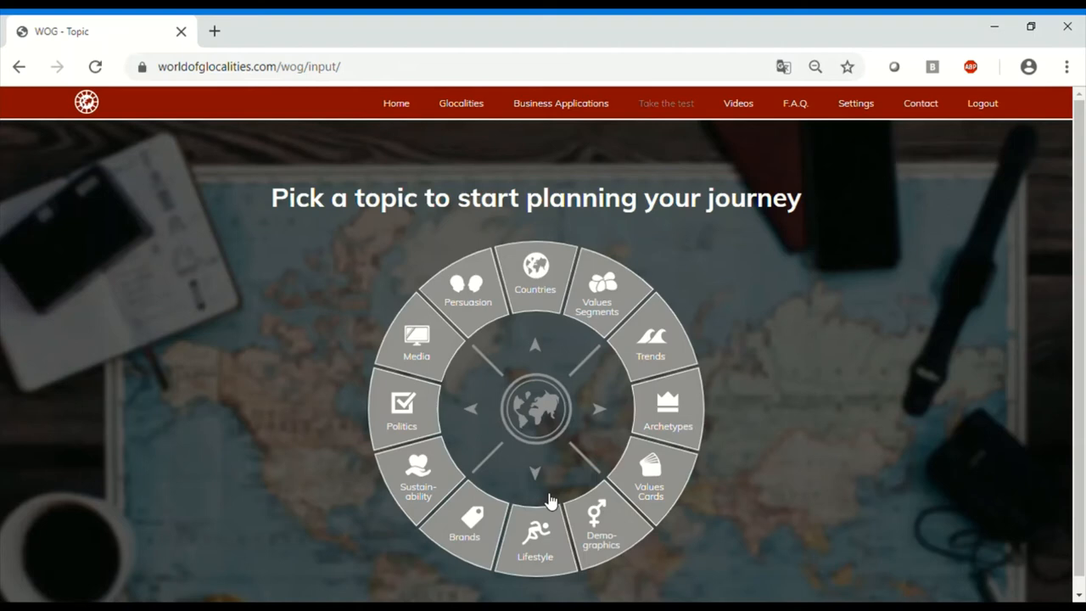
mouse_move(545, 442)
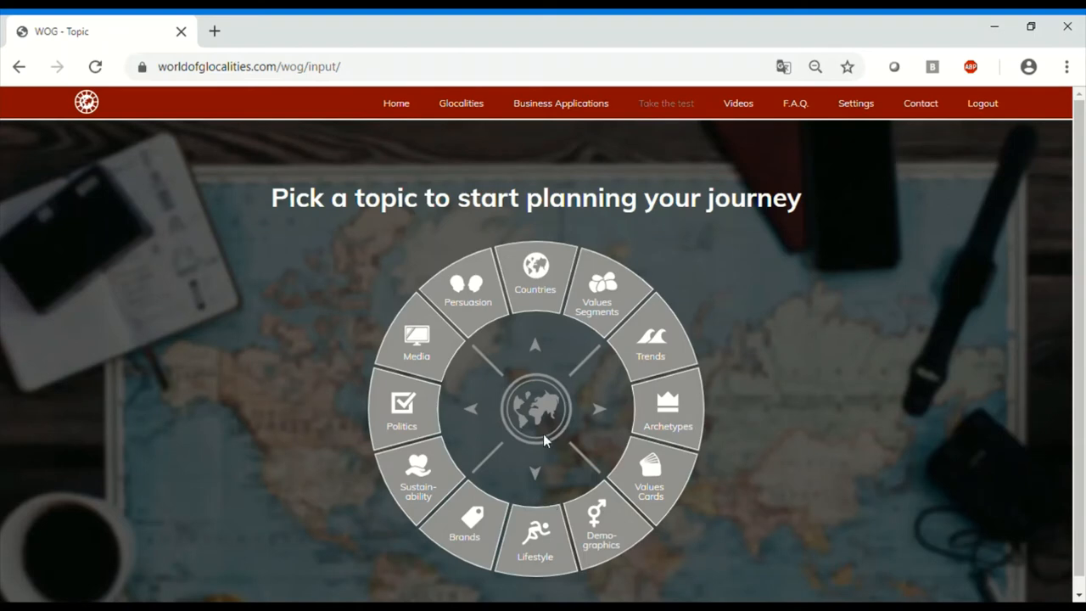
mouse_move(541, 431)
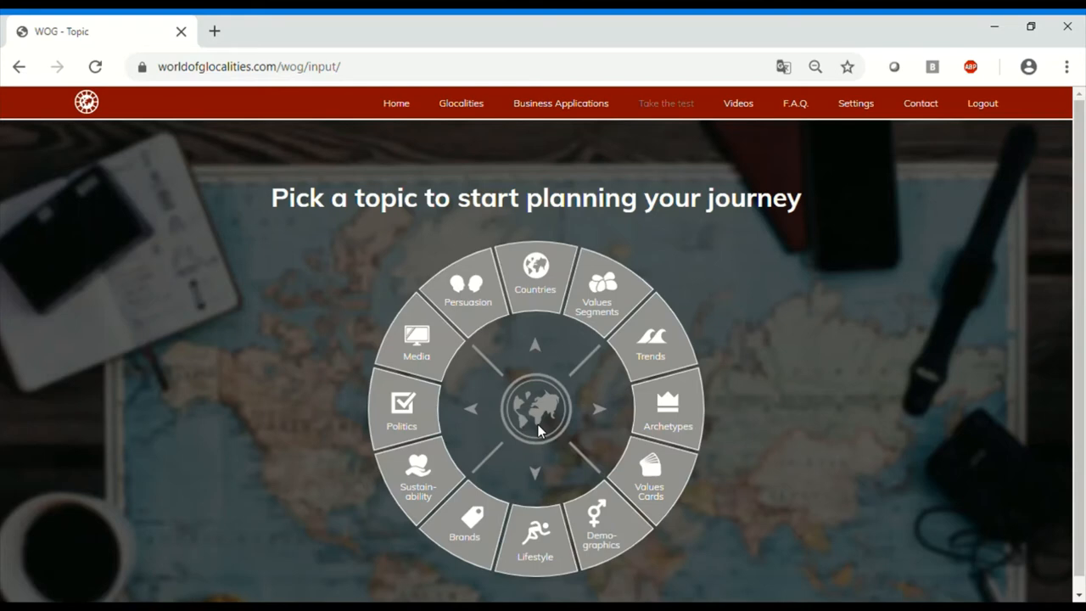
mouse_move(570, 512)
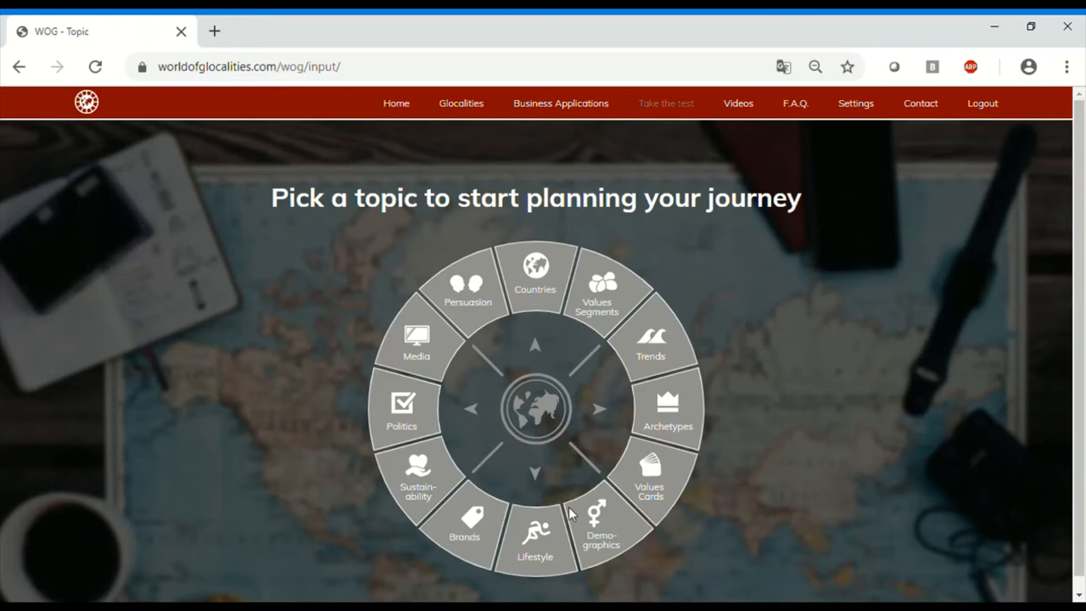
click(601, 534)
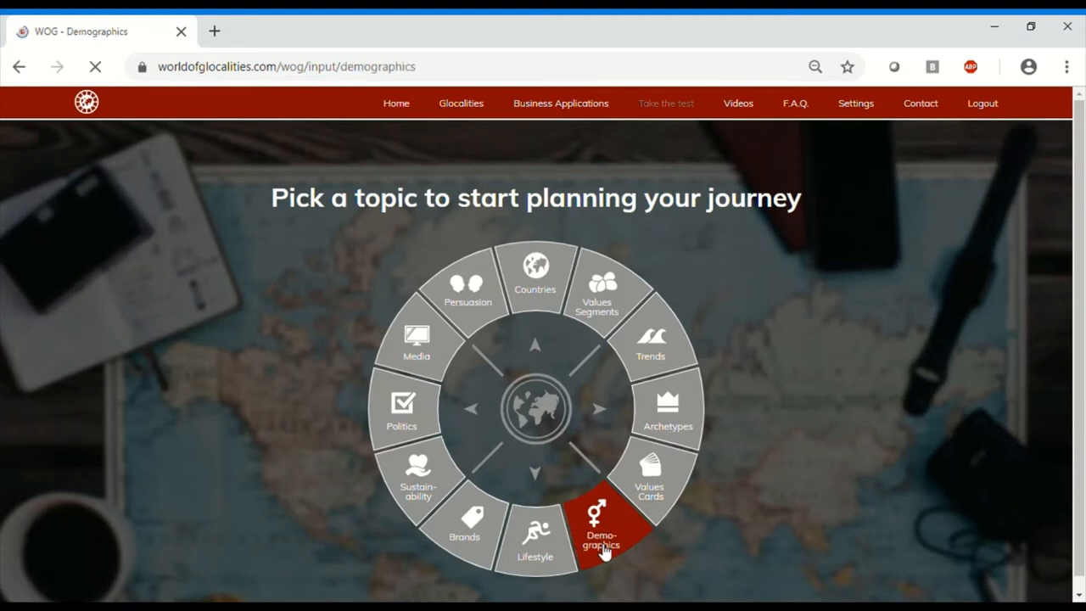
Limit both the target and reference groups to the 18-24 years age group
click(601, 529)
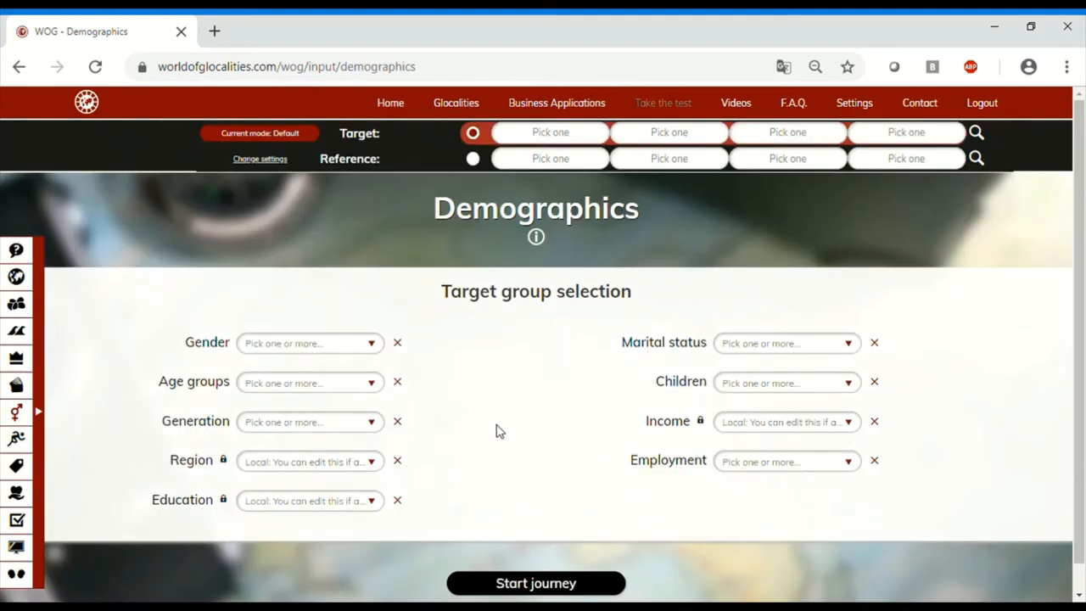
mouse_move(347, 394)
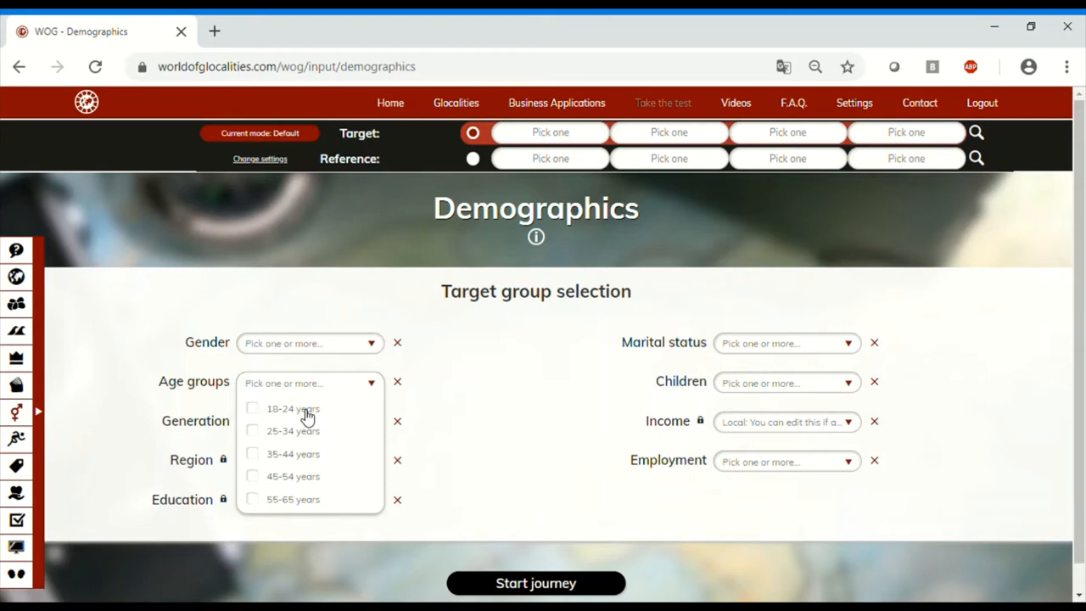
click(251, 408)
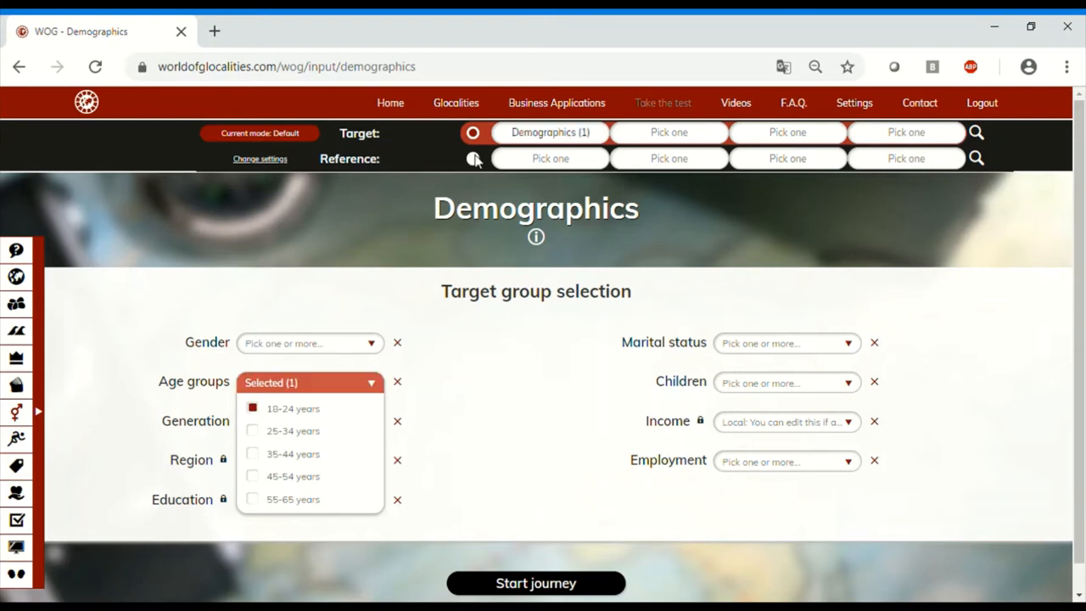
click(472, 160)
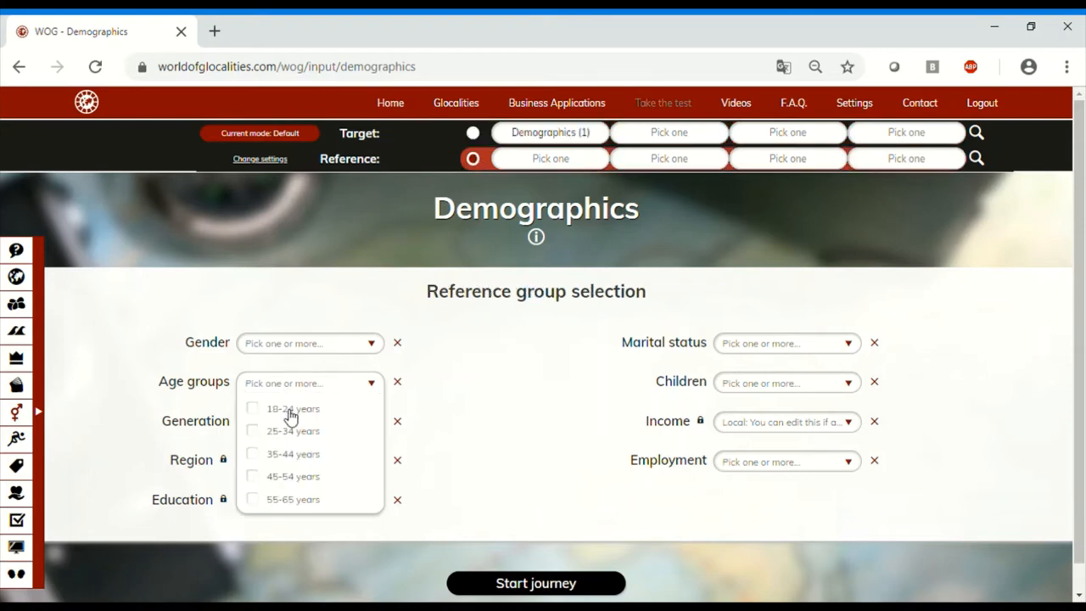
click(252, 407)
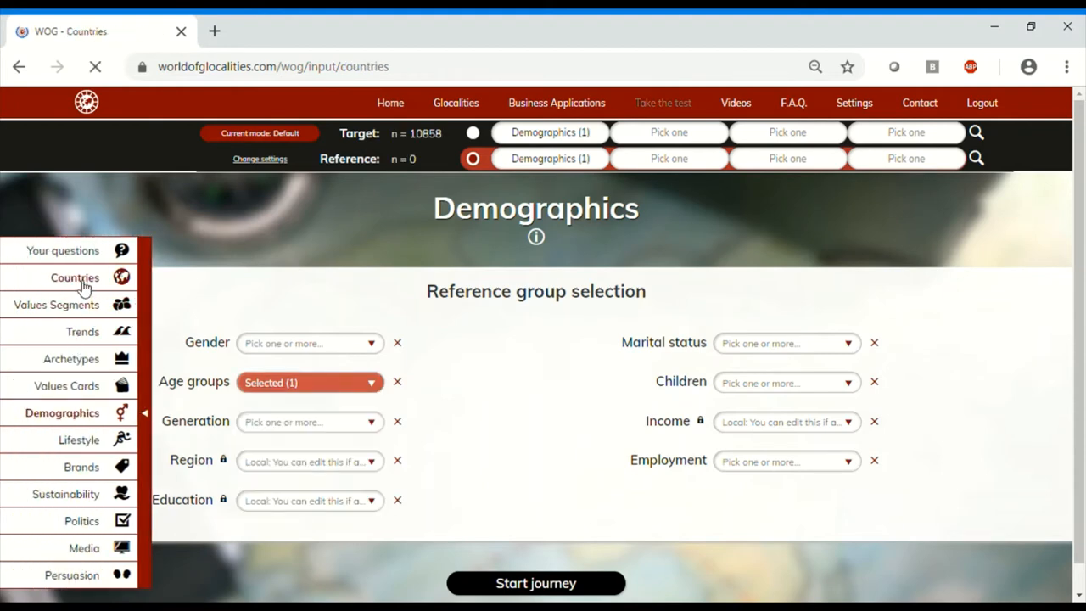
In Countries, set Brazil for the target group and USA for the reference group
click(75, 278)
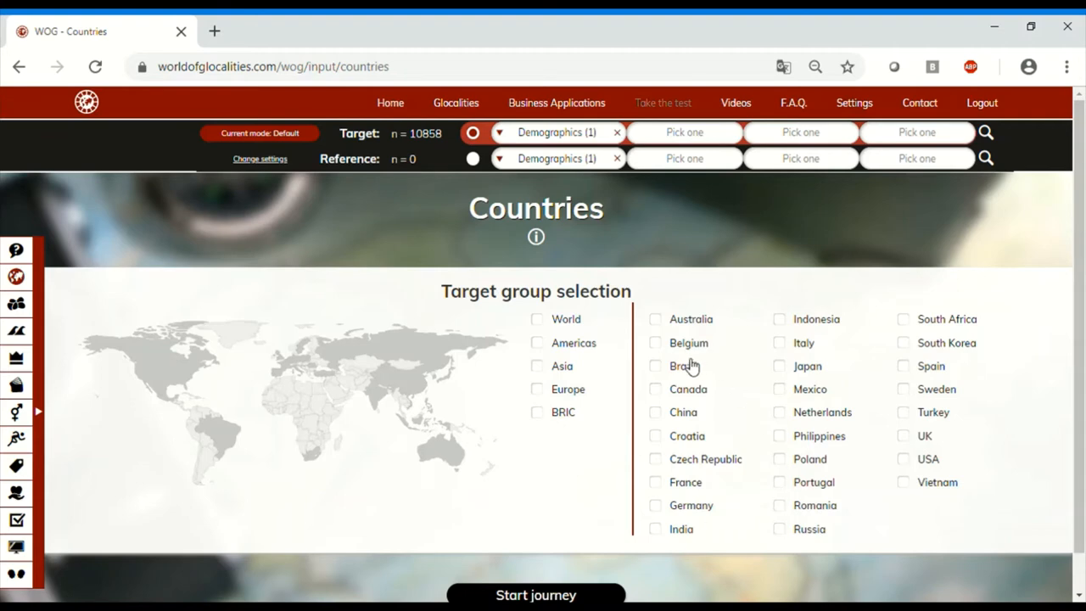
click(656, 367)
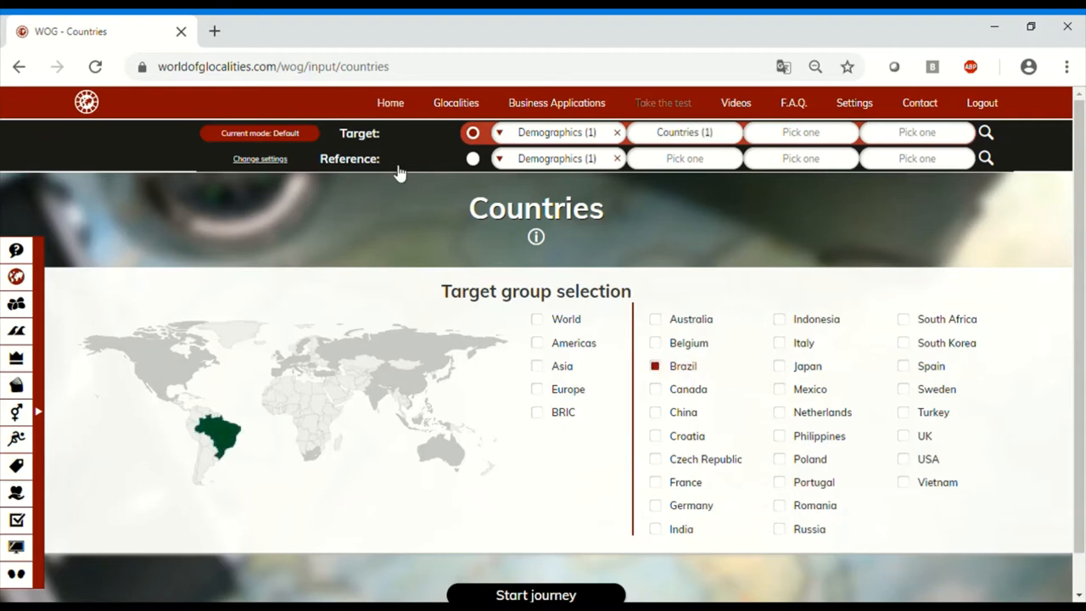
click(472, 160)
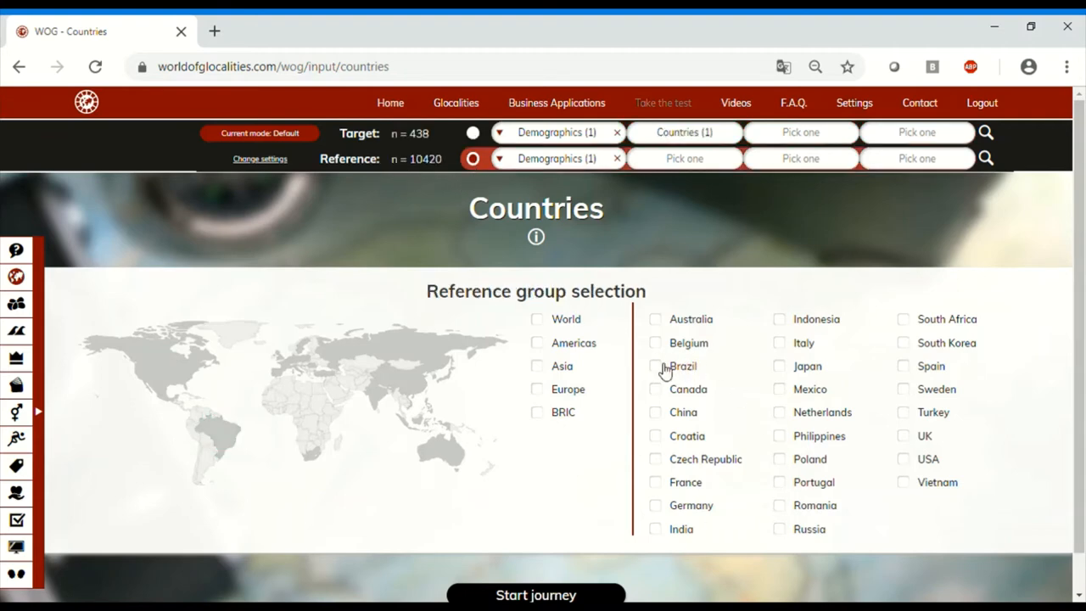
mouse_move(913, 499)
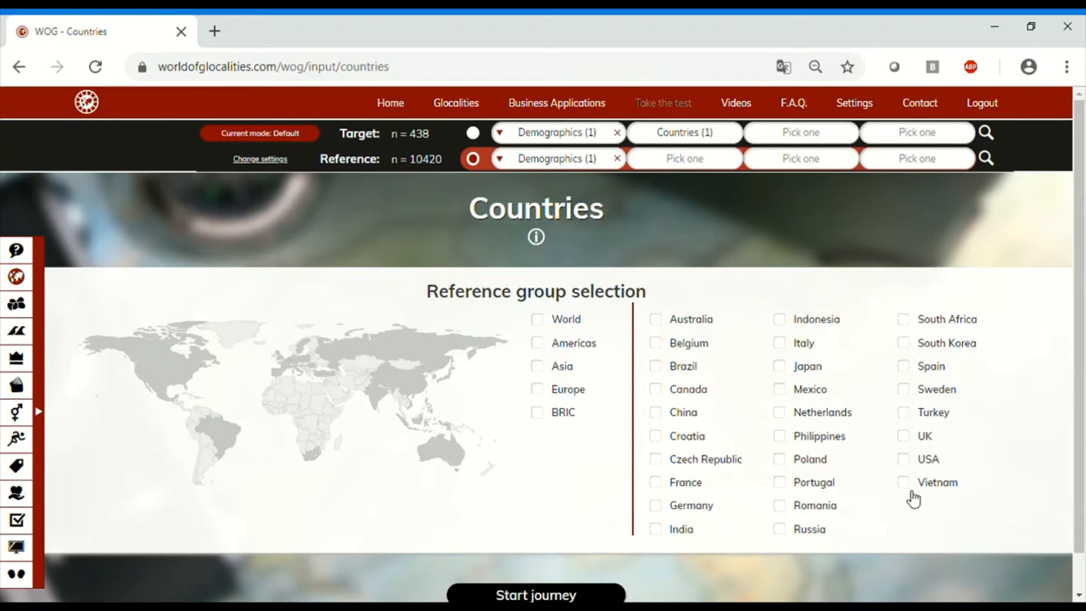
click(903, 459)
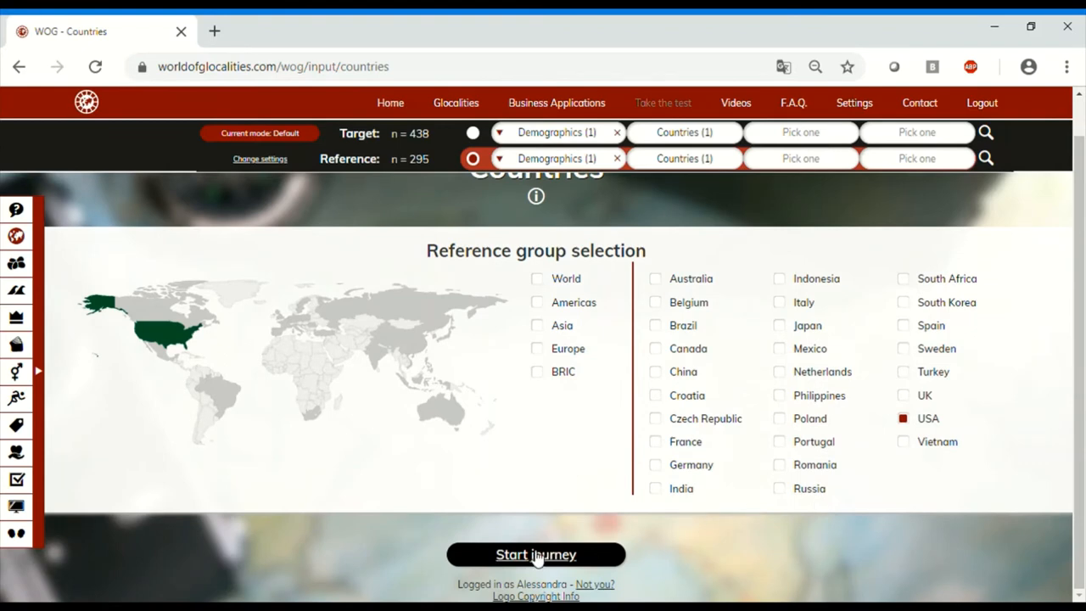
Name the journey 'Br vs US' and submit it to reach the Glocalities Compass
click(536, 554)
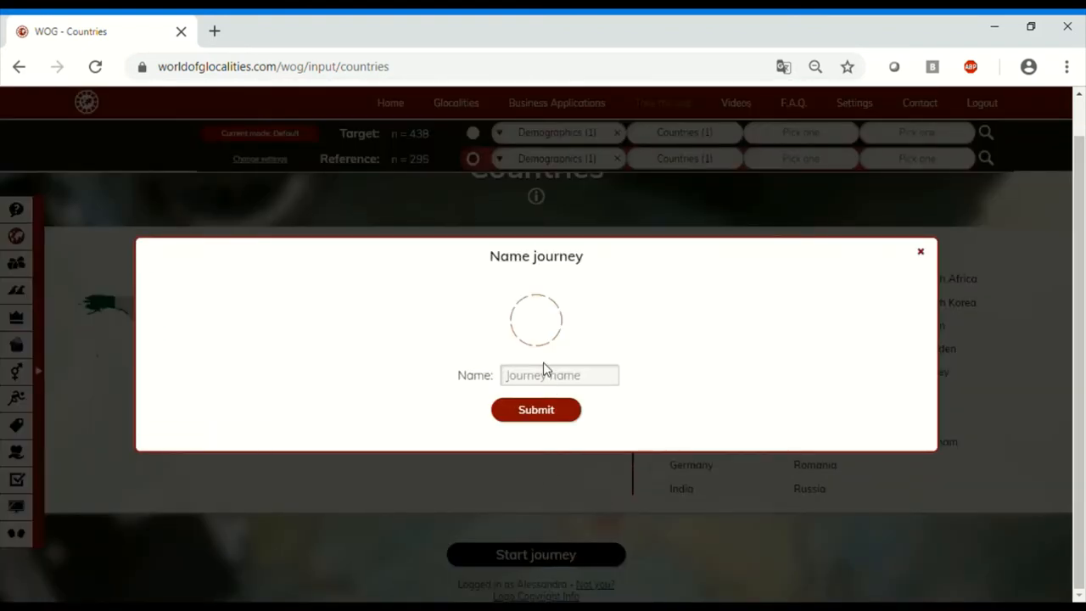
text(Br vs S)
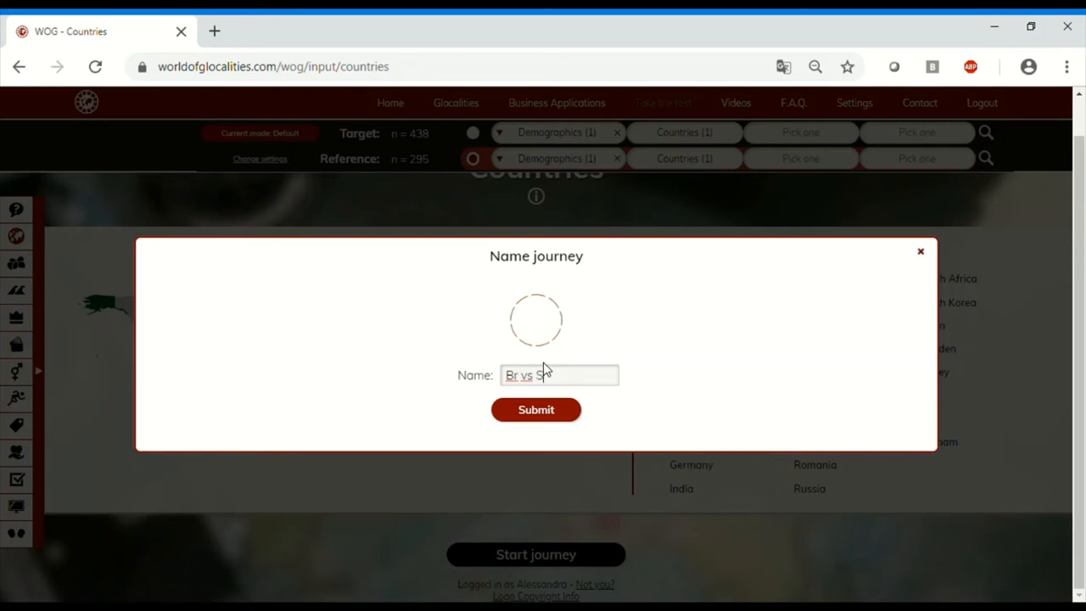
click(537, 409)
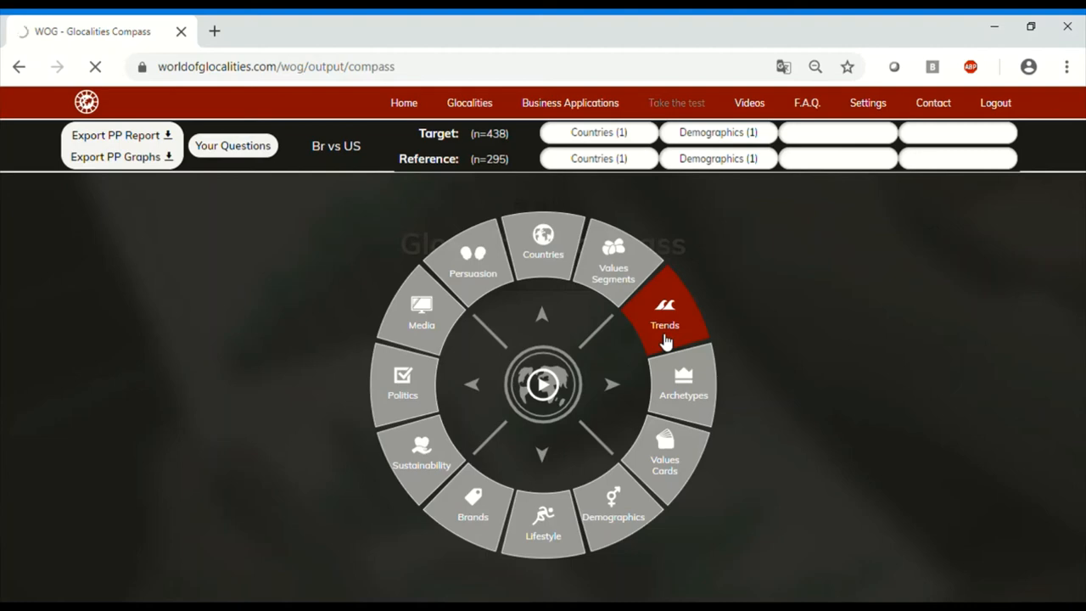
Choose Trends on the compass wheel to view the trend results
click(665, 314)
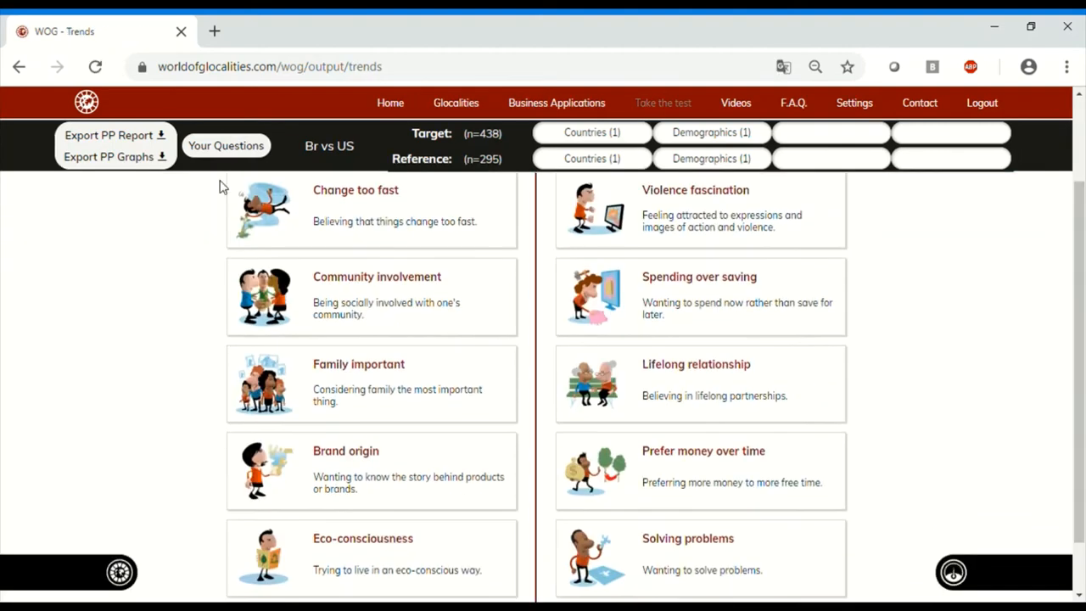
mouse_move(187, 313)
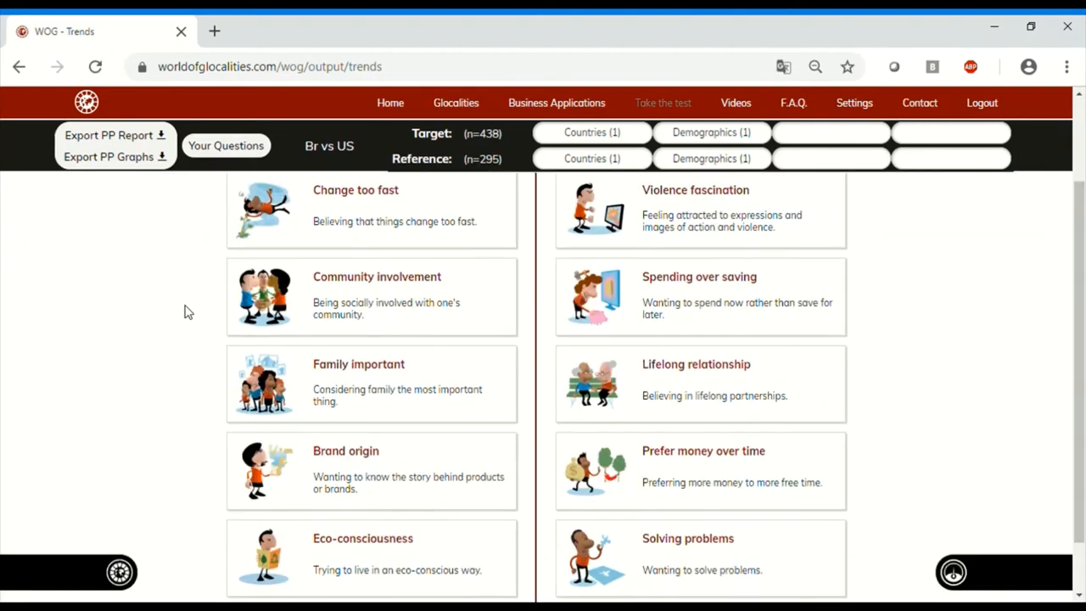
mouse_move(221, 336)
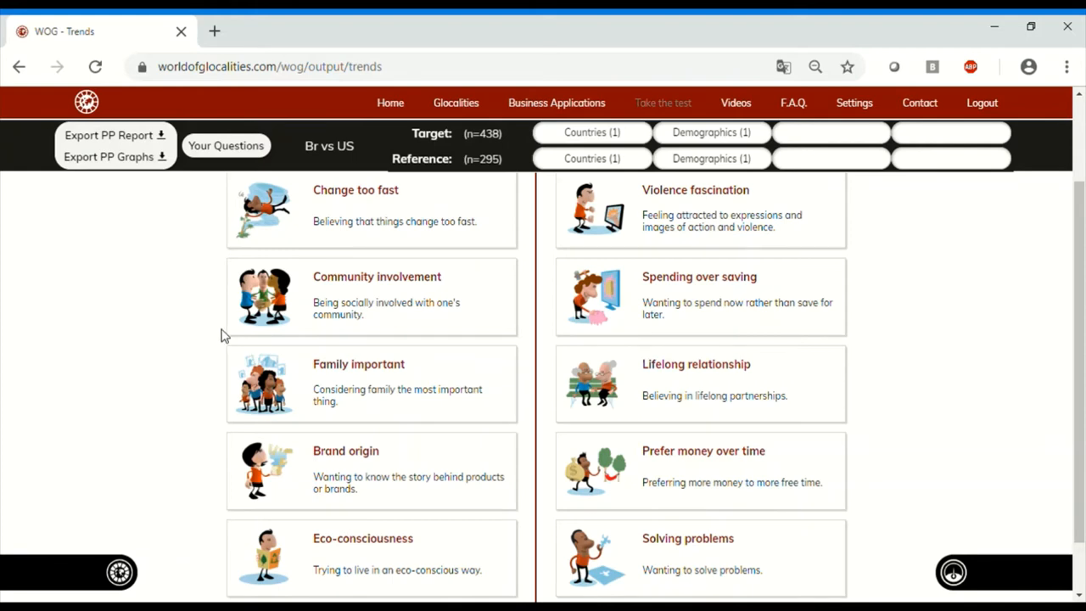
mouse_move(212, 466)
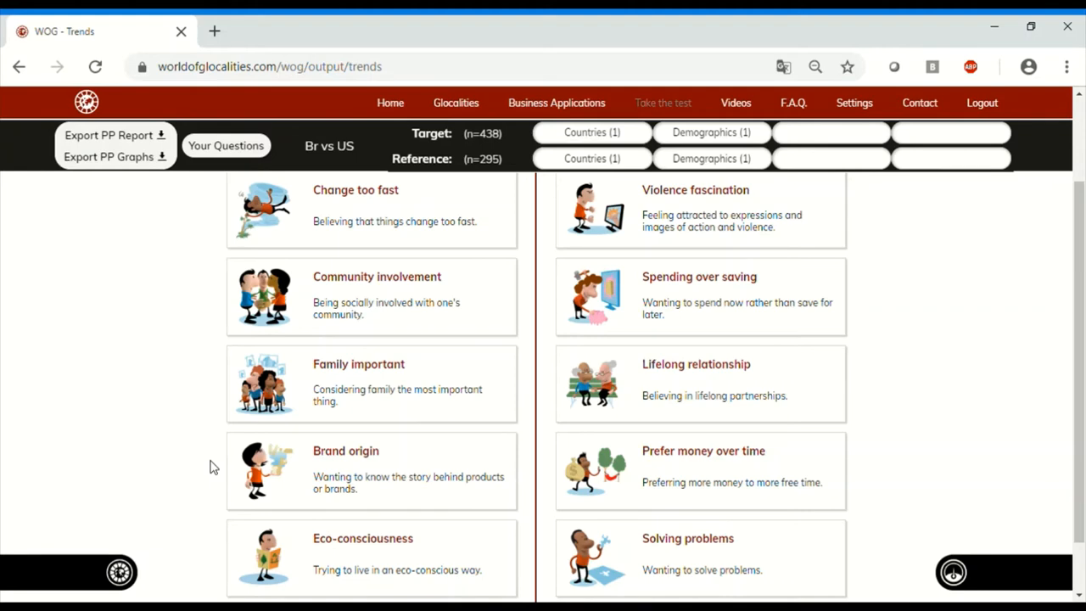
mouse_move(222, 462)
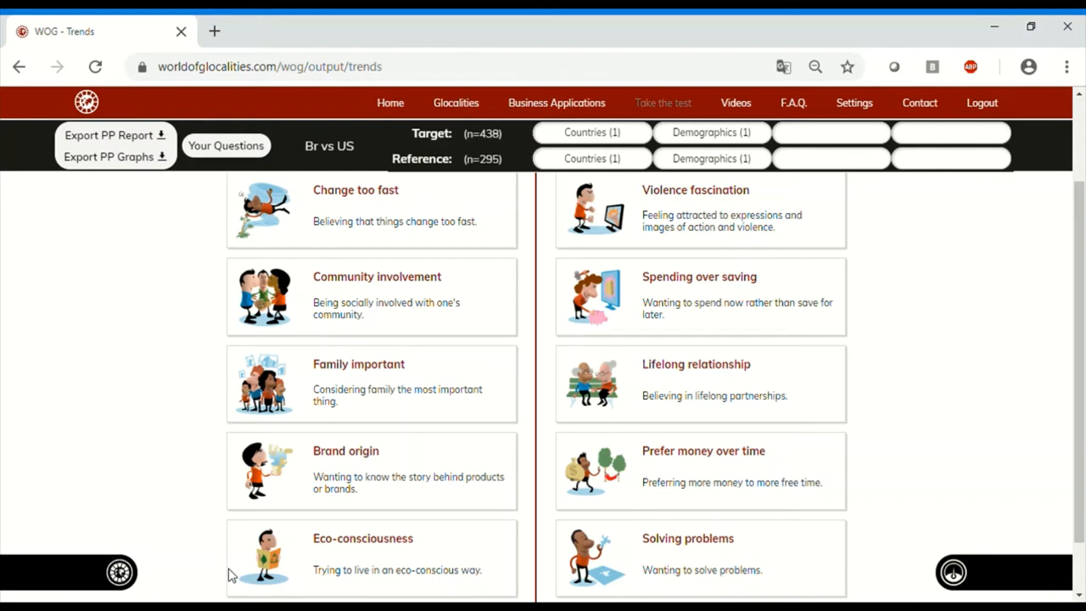
mouse_move(954, 533)
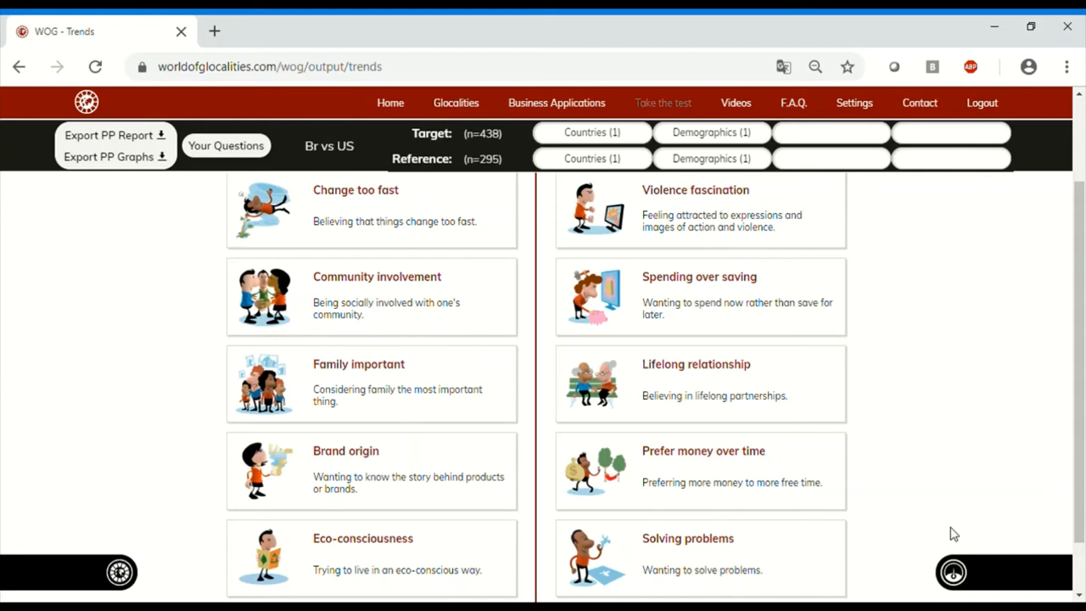
Review the top and bottom index trend cards, then move to the Lifestyle music table
scroll(up, 3)
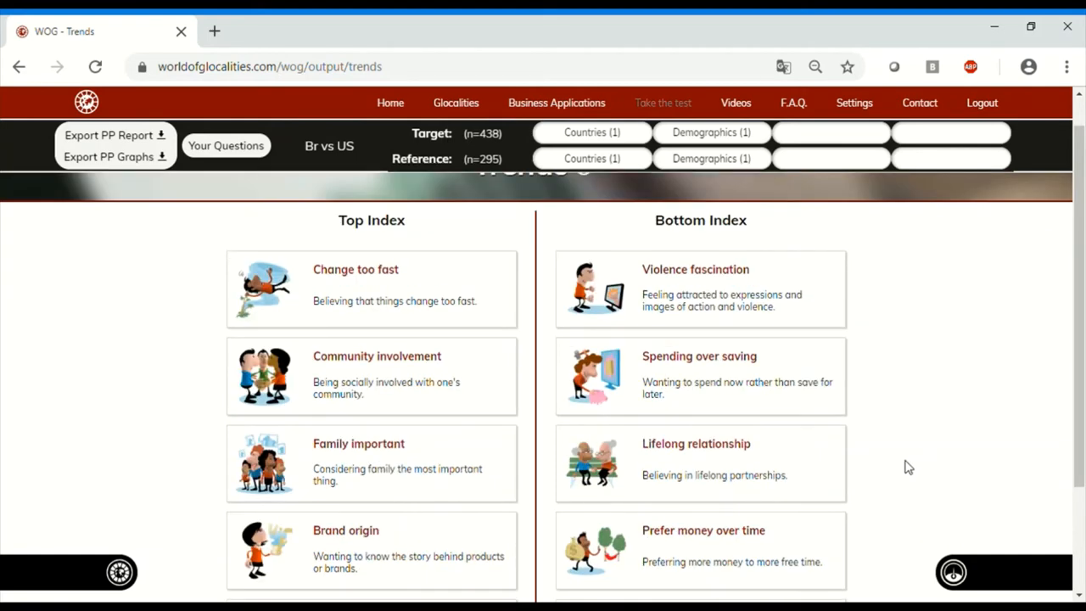
scroll(down, 3)
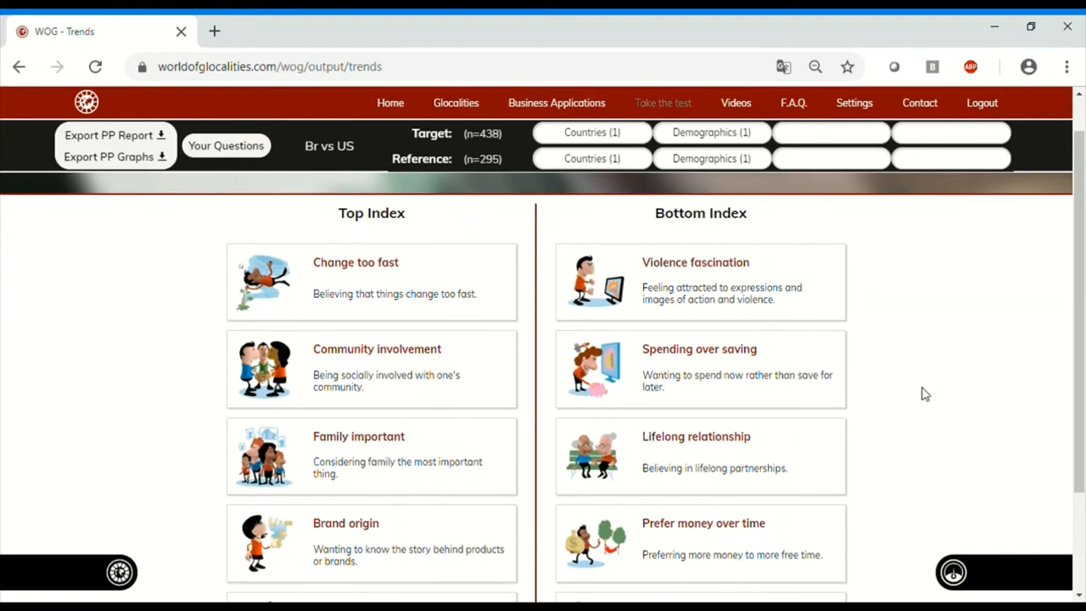
mouse_move(856, 394)
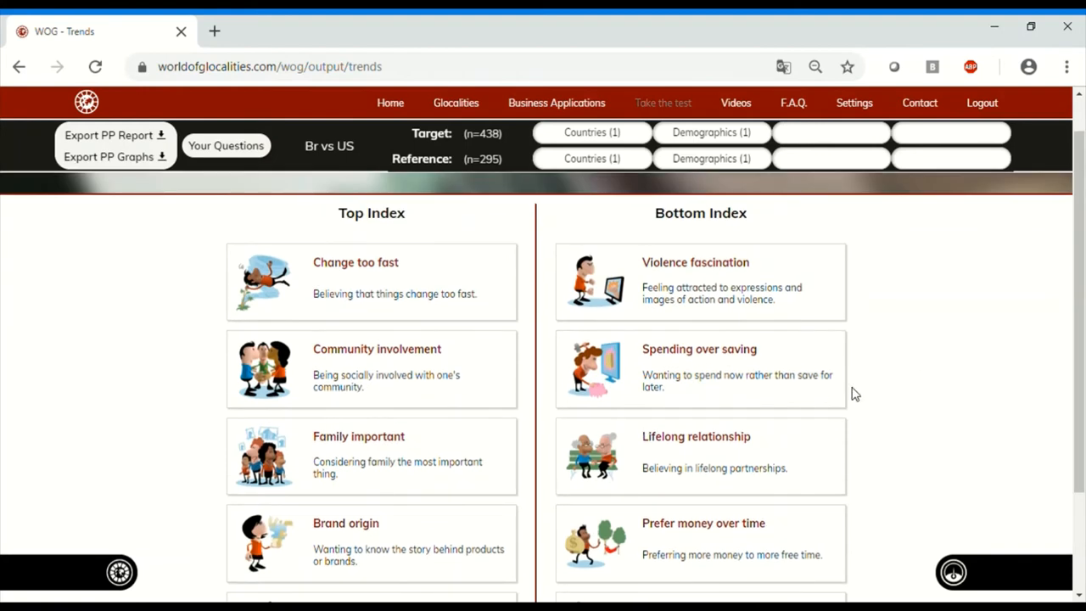
mouse_move(985, 387)
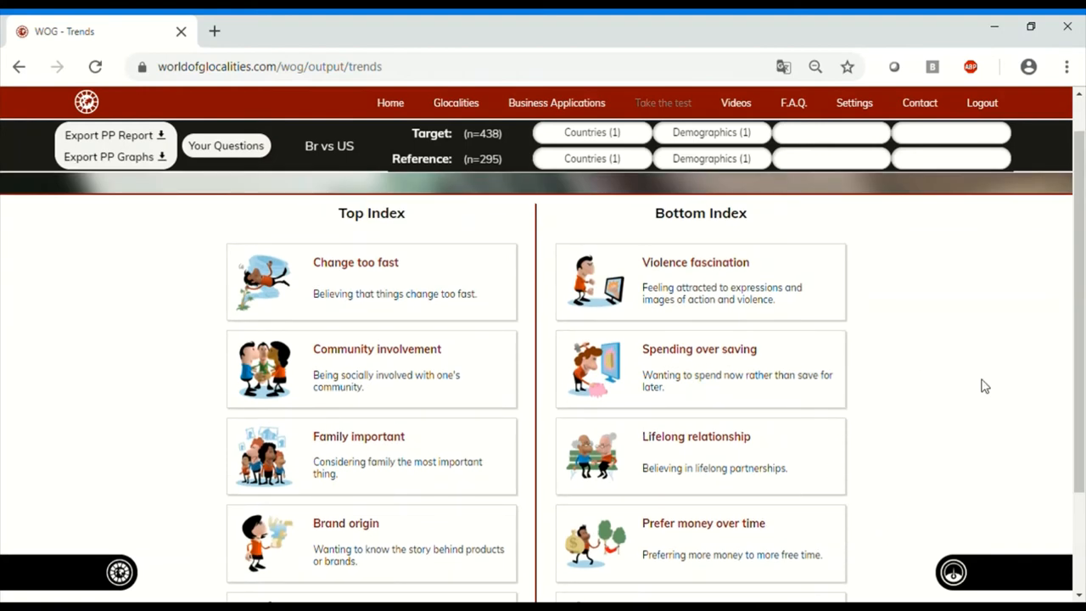
scroll(down, 3)
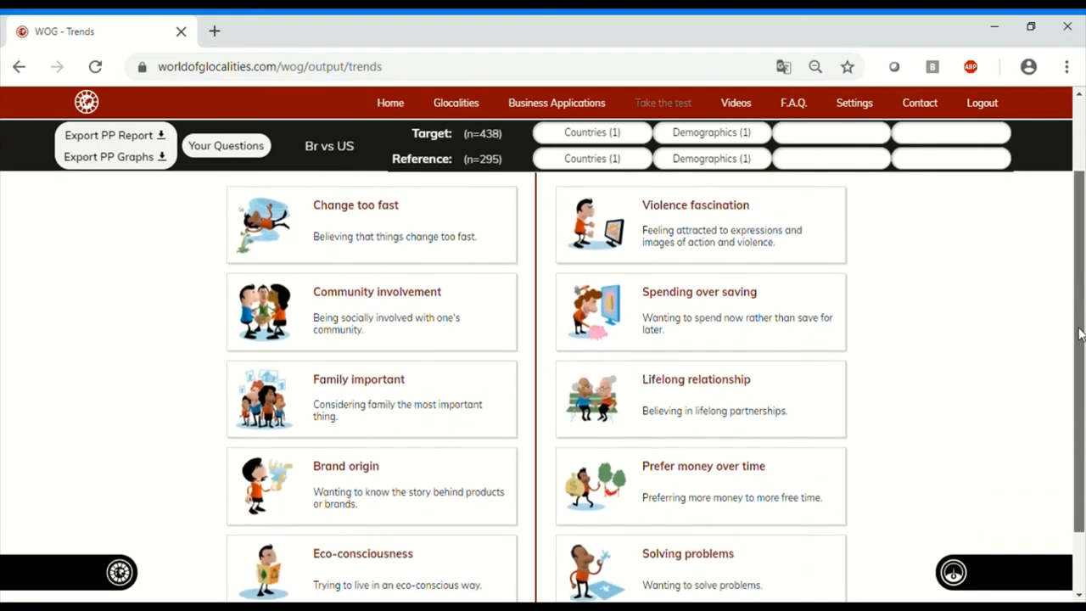
scroll(down, 3)
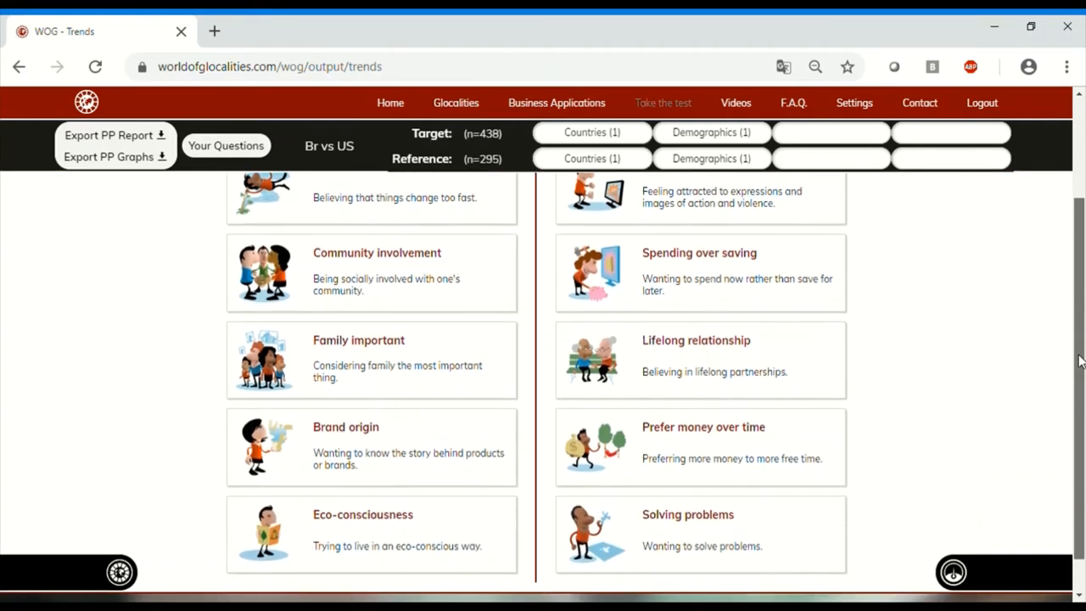
scroll(down, 3)
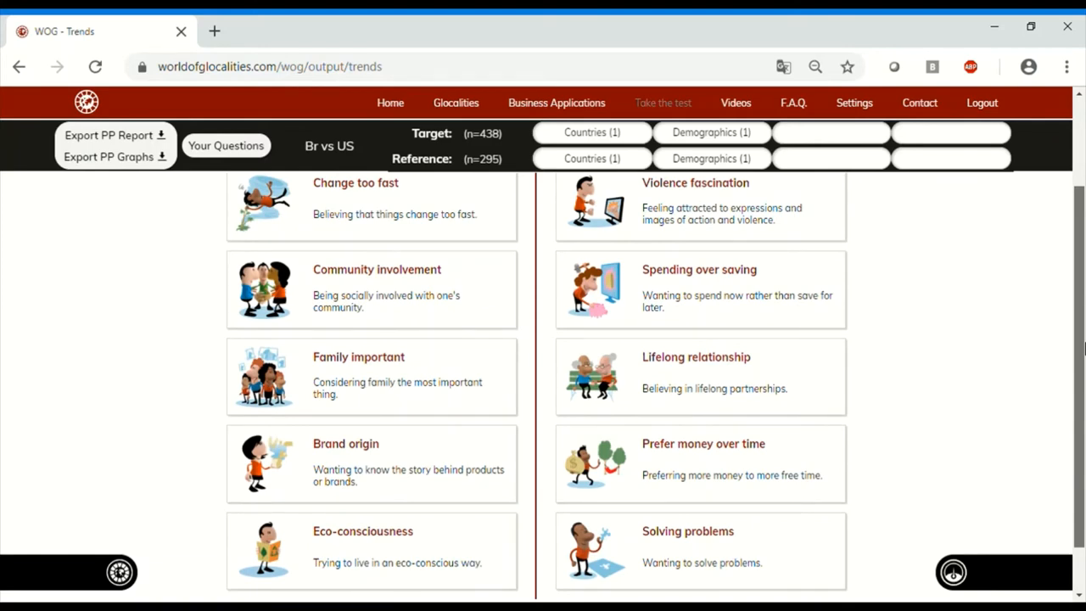
scroll(down, 3)
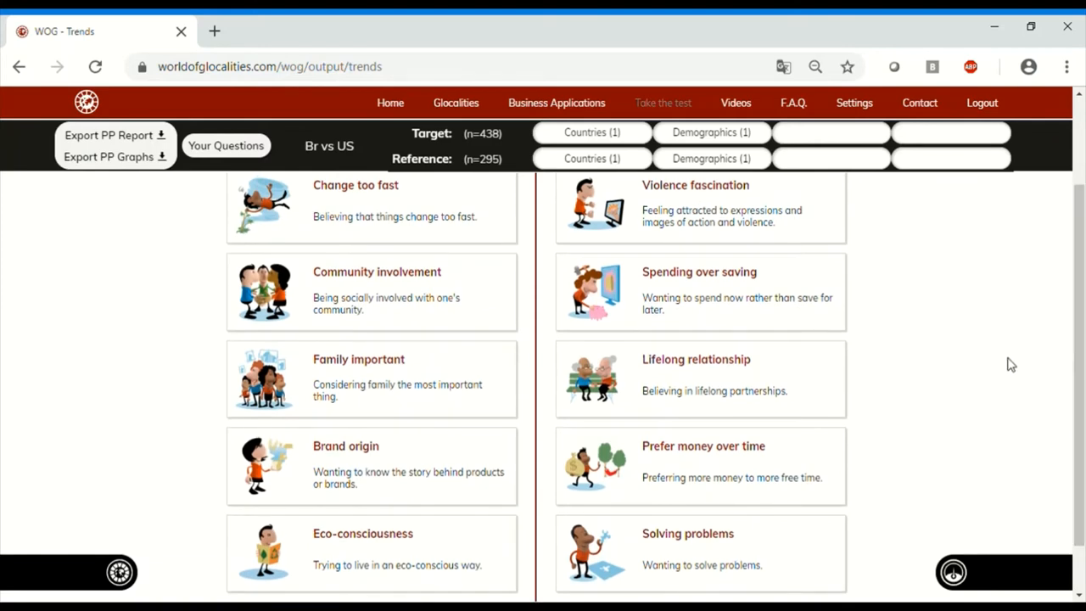
mouse_move(993, 370)
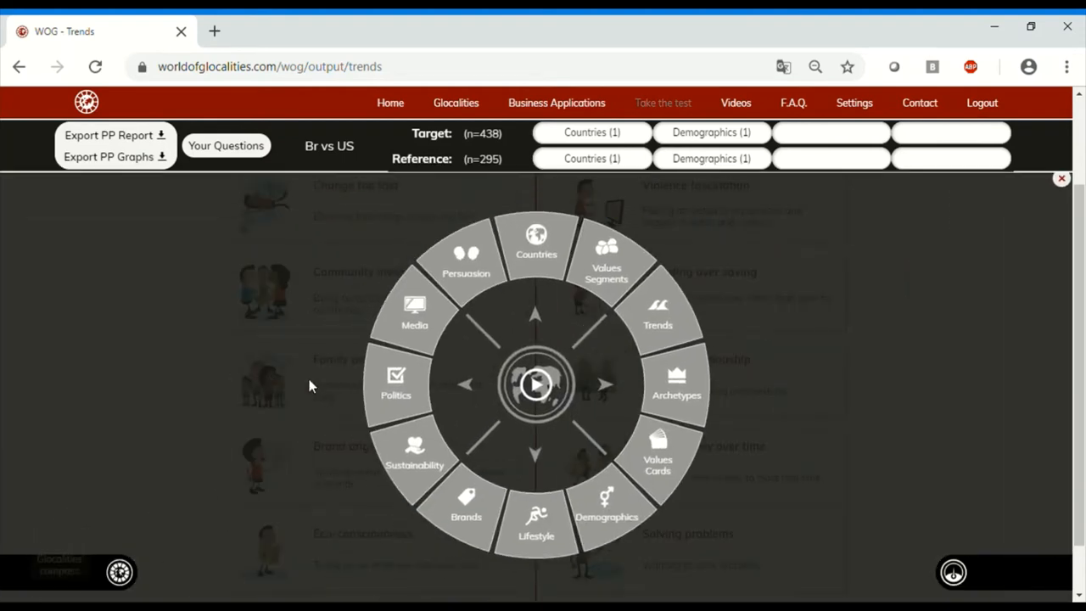
click(536, 518)
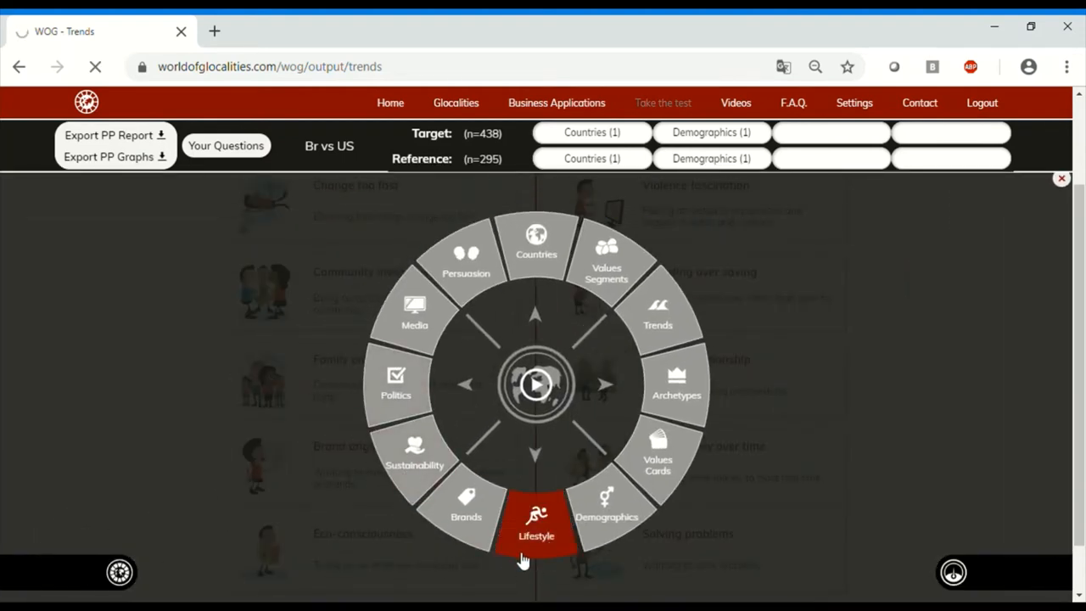
click(536, 526)
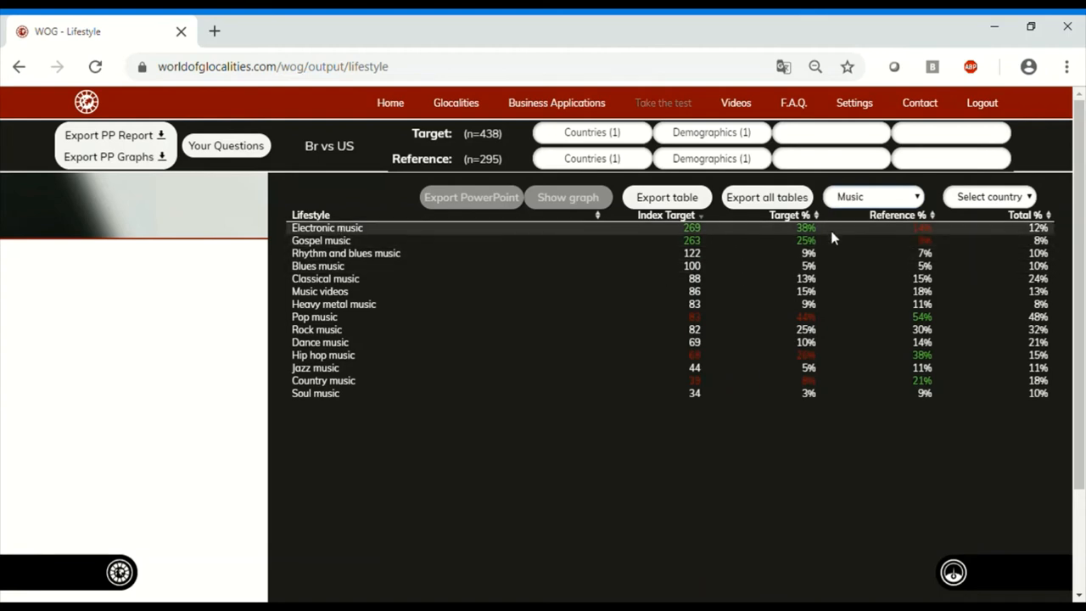
mouse_move(818, 241)
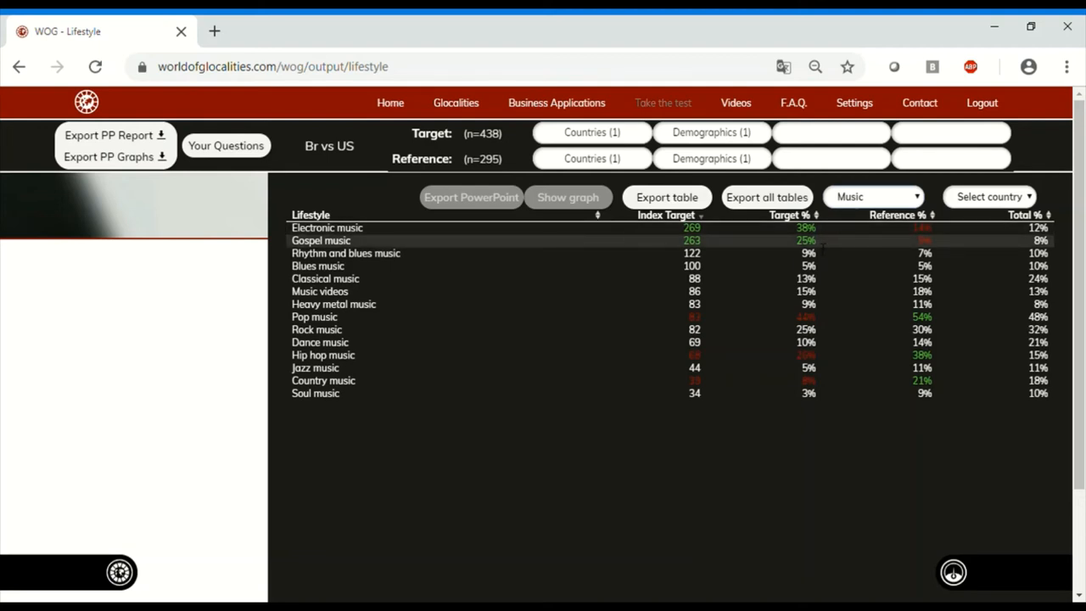
mouse_move(371, 228)
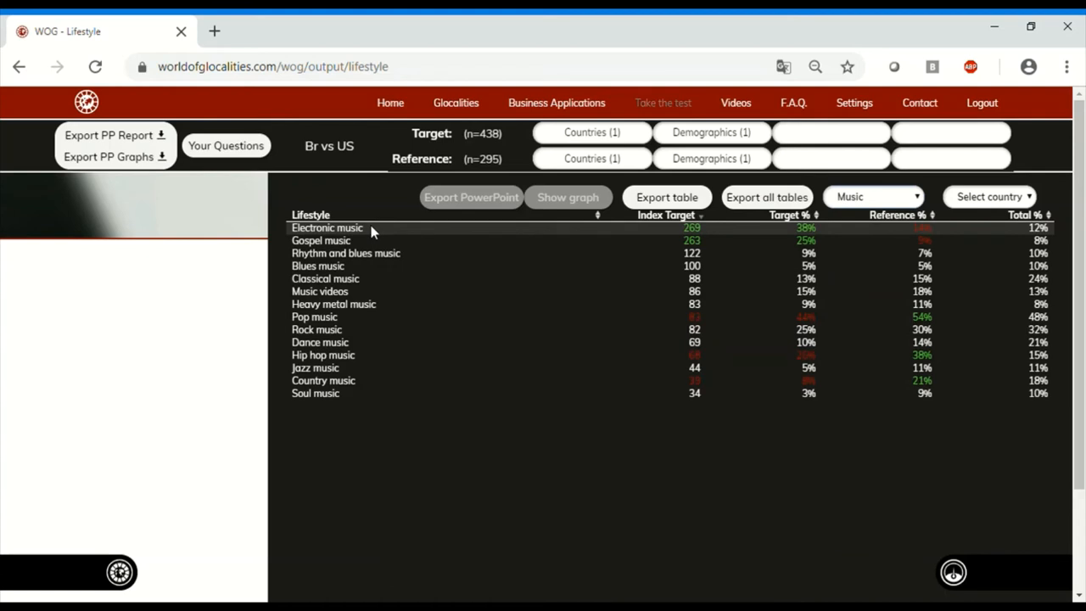
mouse_move(356, 246)
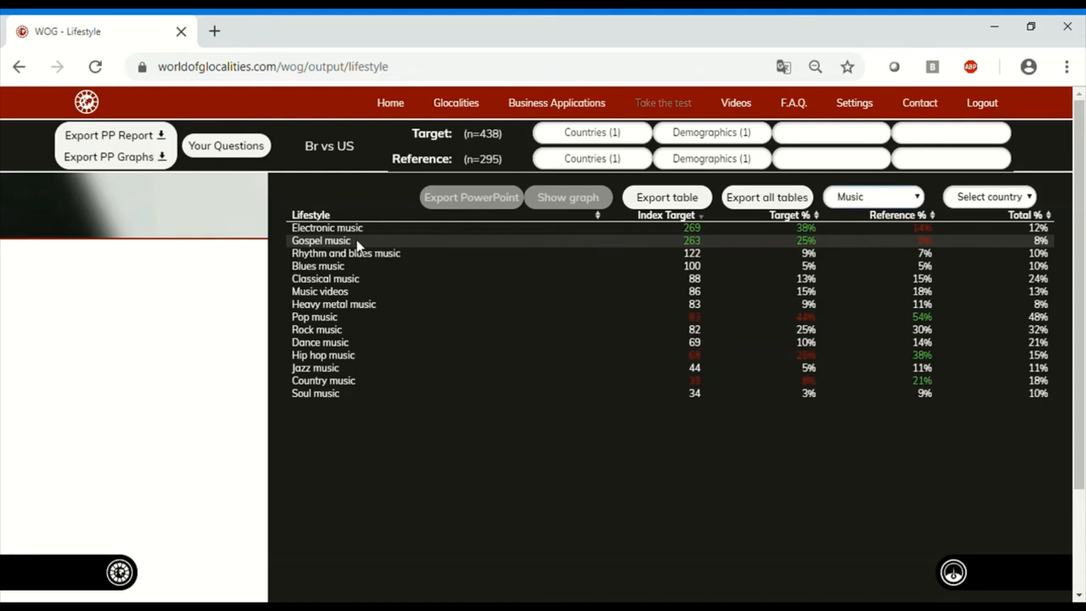
mouse_move(942, 221)
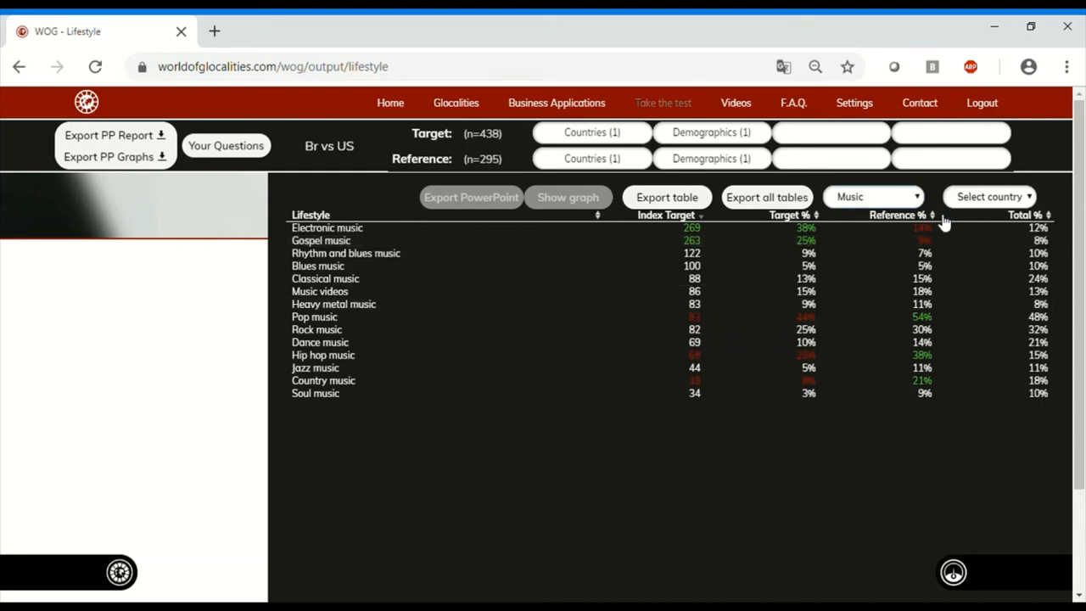
Sort the music genres by Reference % so pop, hip hop and rock lead
click(930, 214)
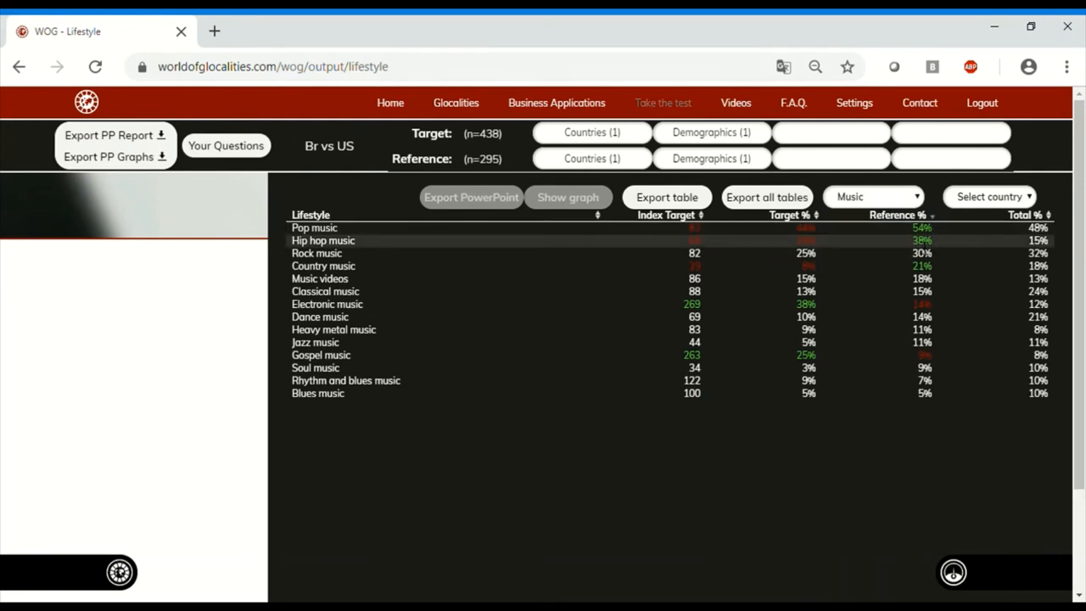
mouse_move(934, 248)
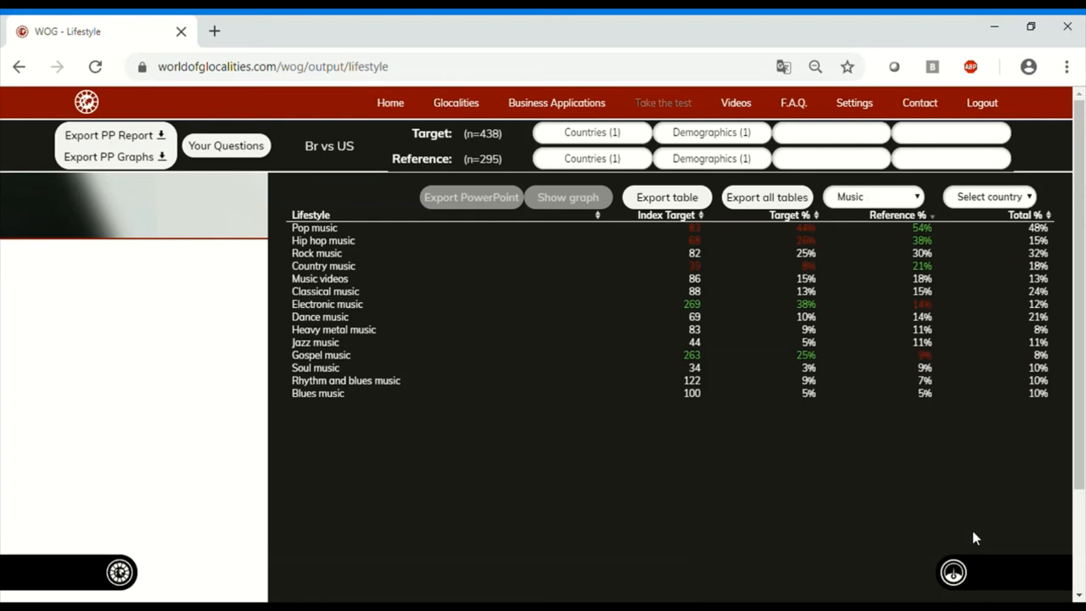
mouse_move(723, 343)
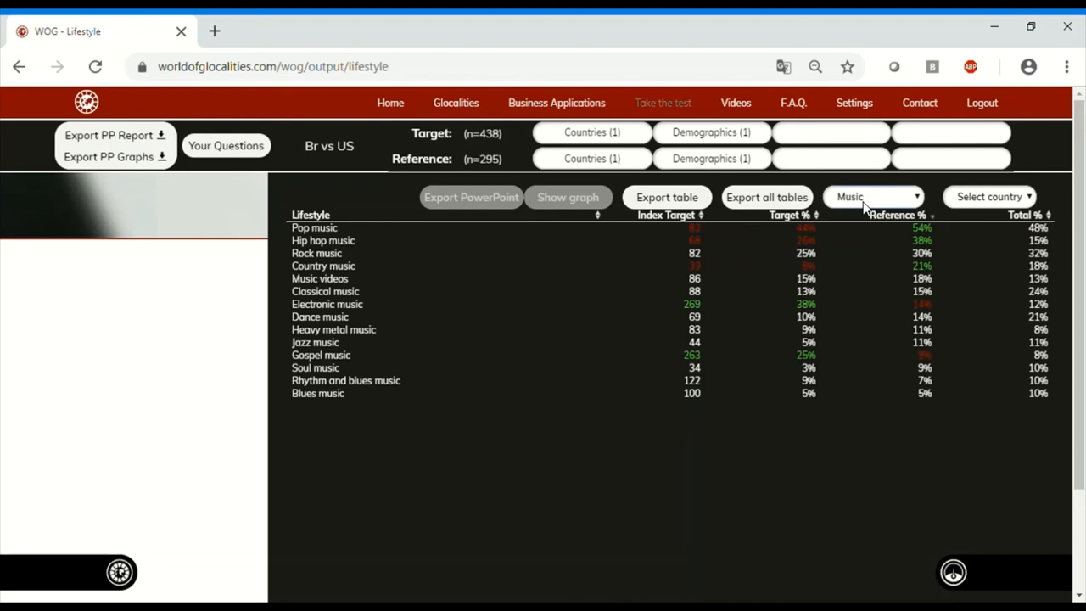
Switch the Lifestyle topic dropdown to Arts/crafts
click(874, 197)
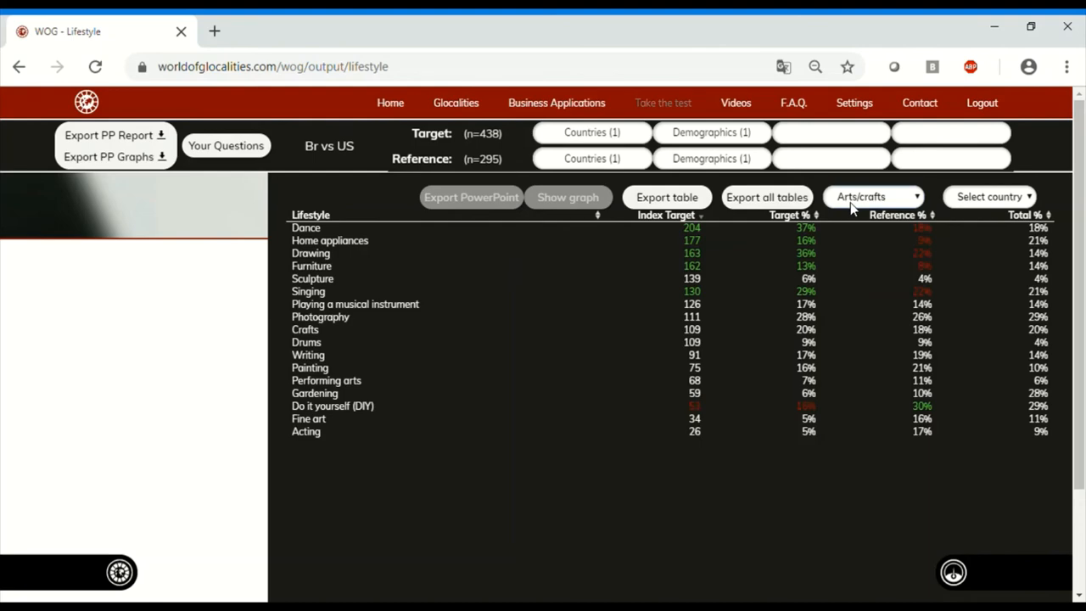
mouse_move(317, 534)
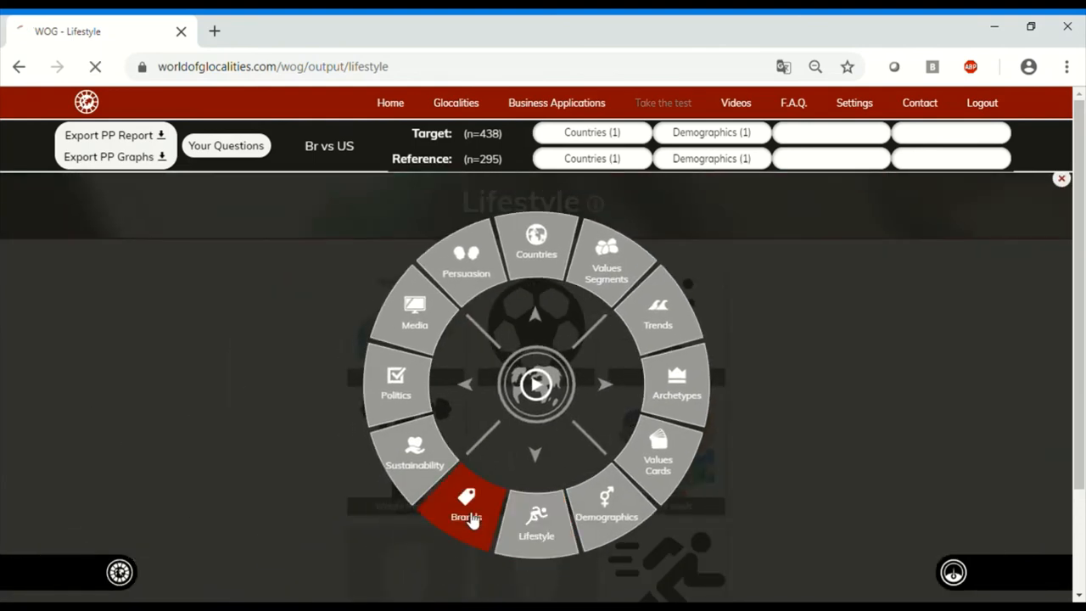
Go to the Brands section from the navigation wheel
click(465, 501)
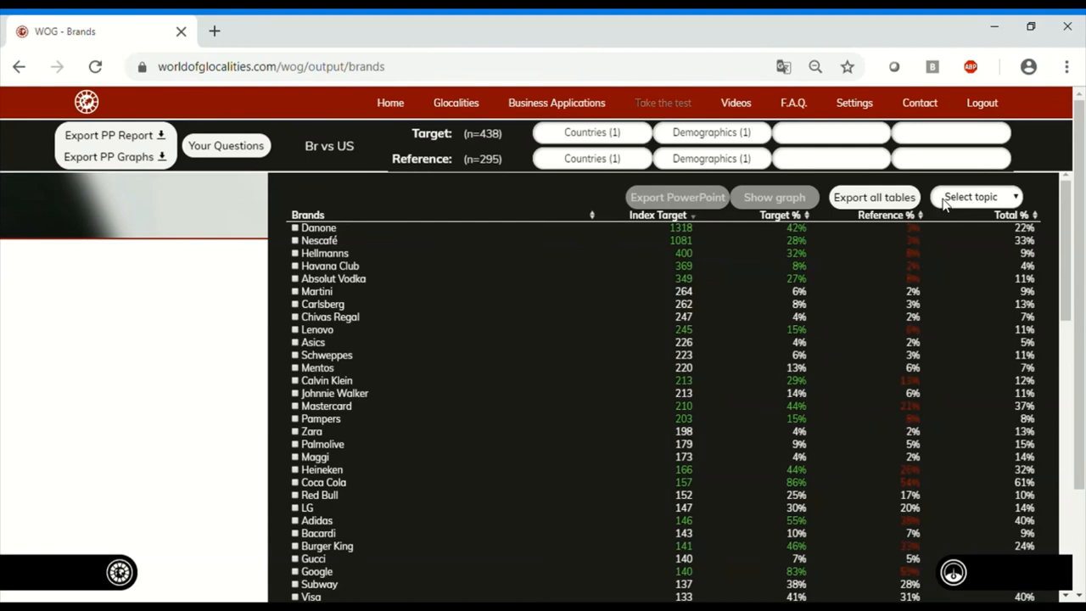
mouse_move(949, 302)
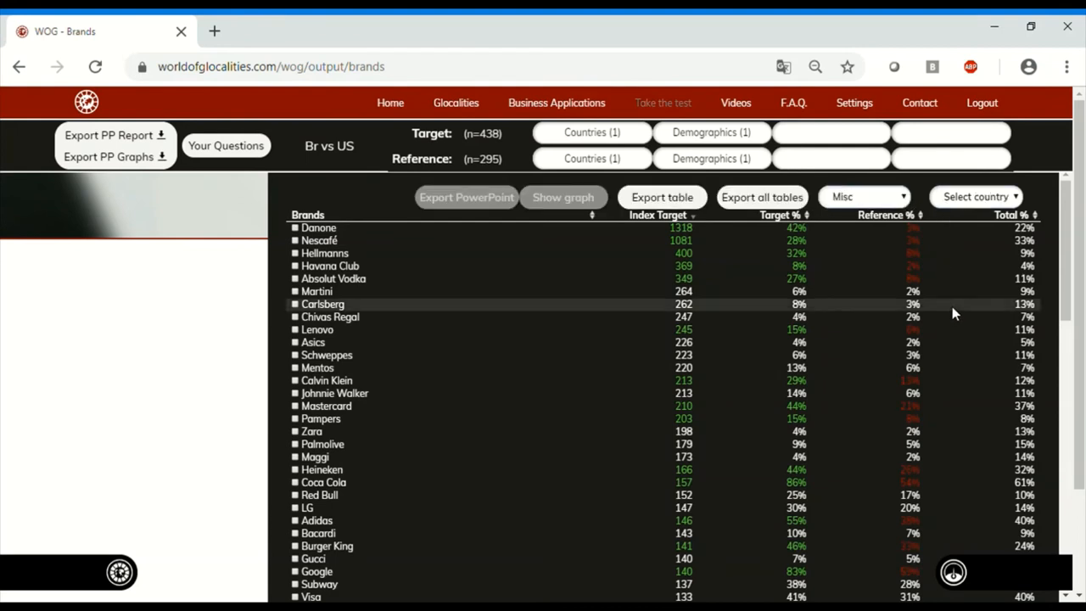
Narrow Brands to Misc, then move on to the Persuasion index cards
scroll(down, 3)
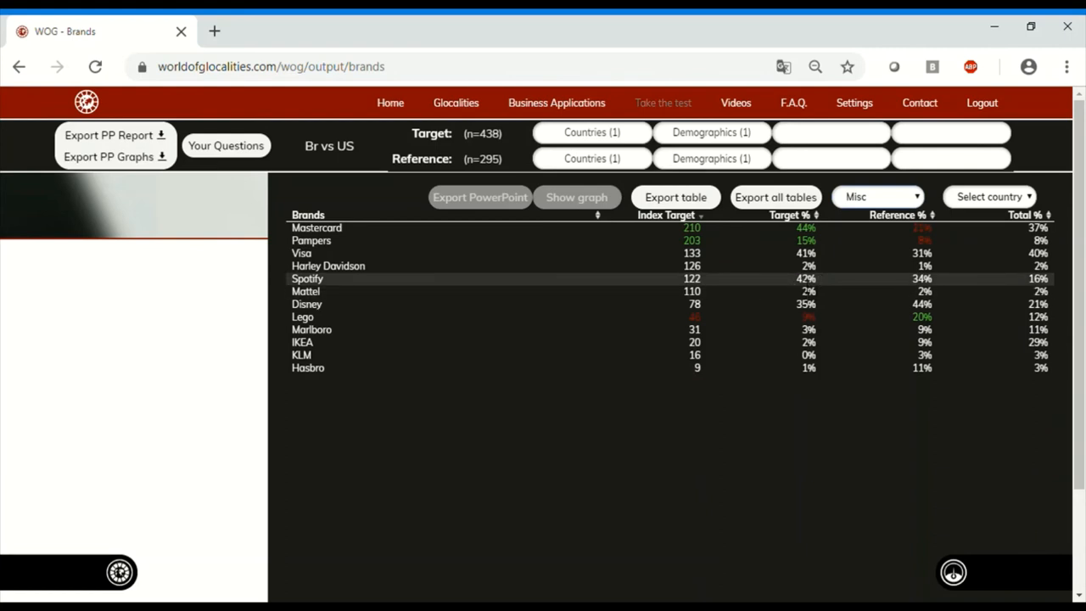
mouse_move(865, 290)
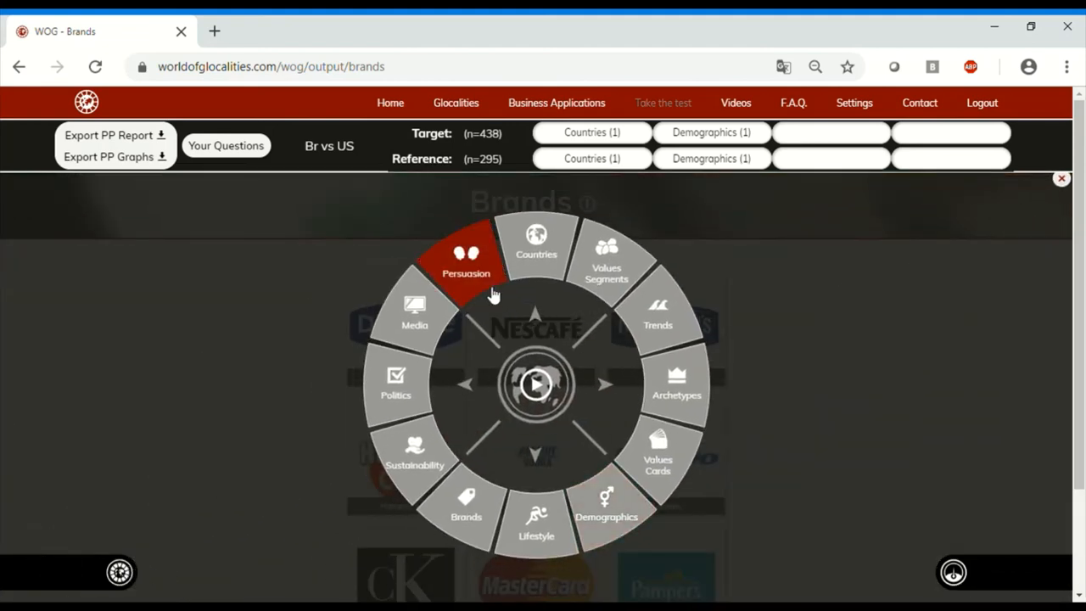
click(472, 258)
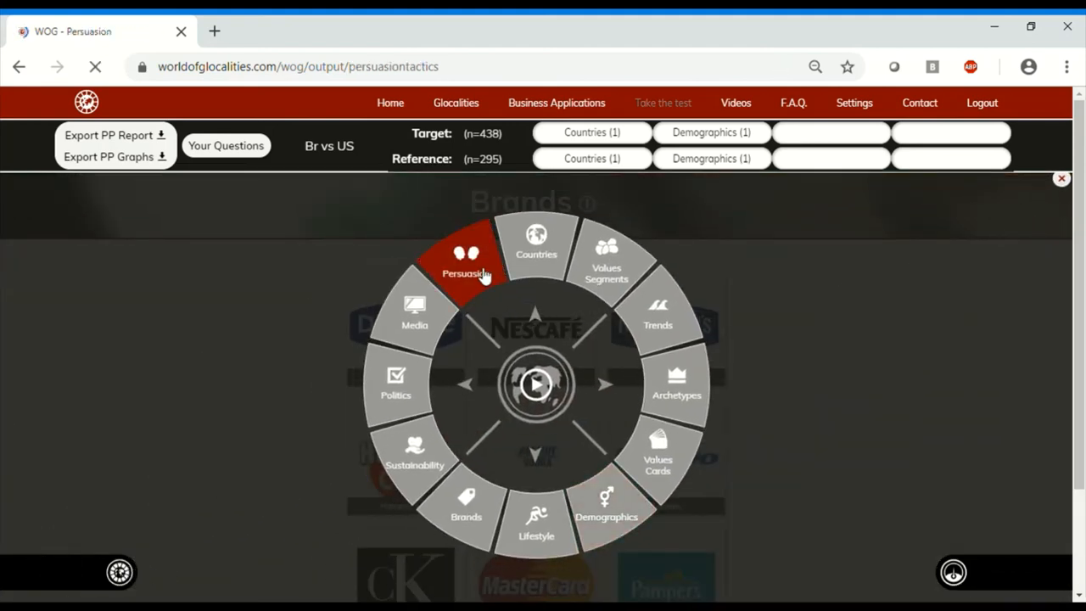
click(465, 254)
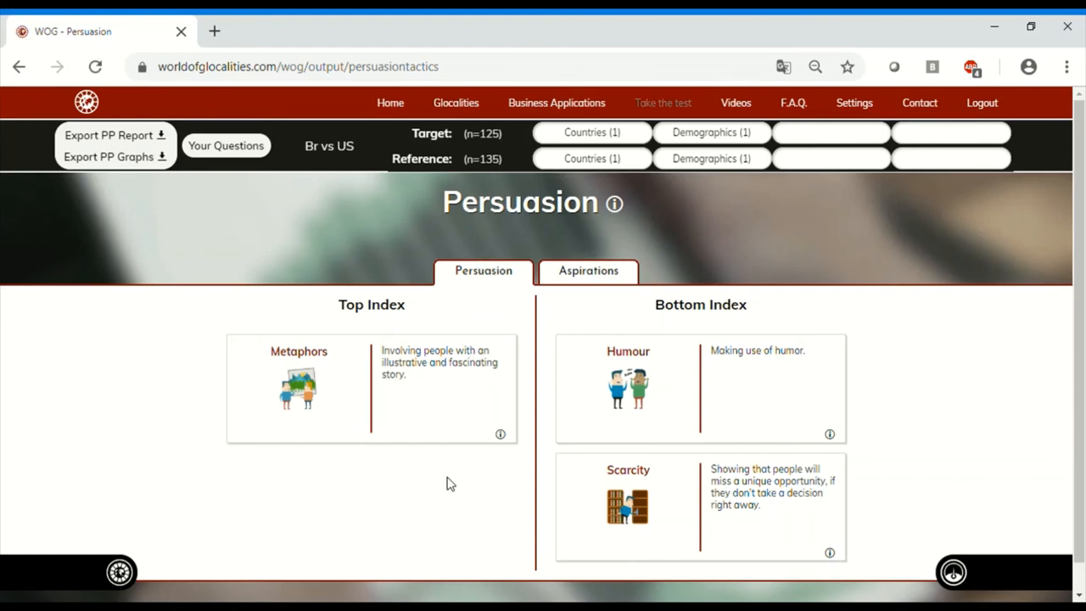
mouse_move(448, 472)
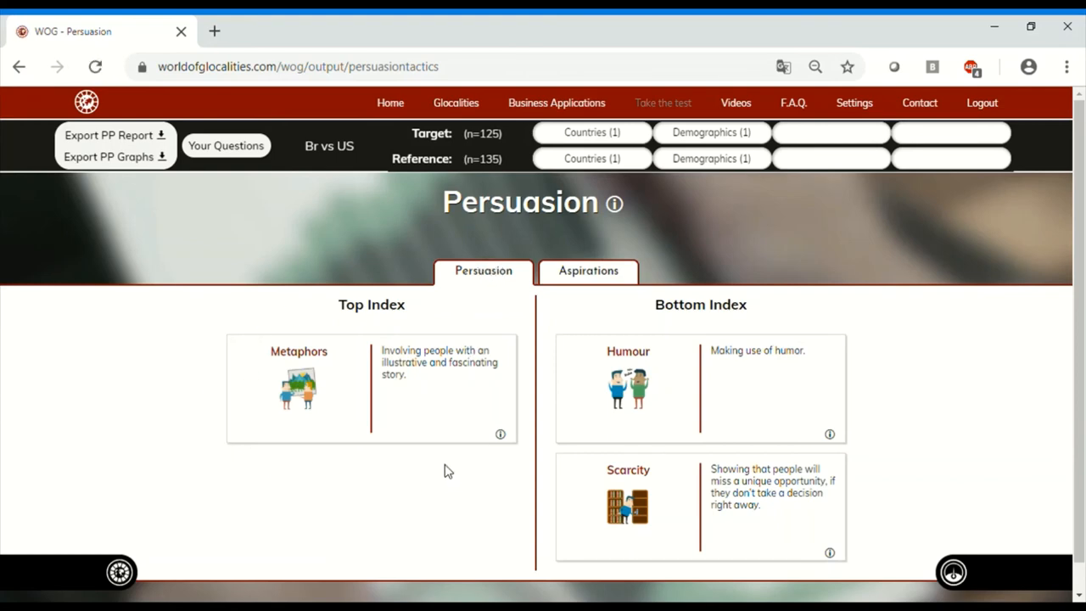
mouse_move(448, 467)
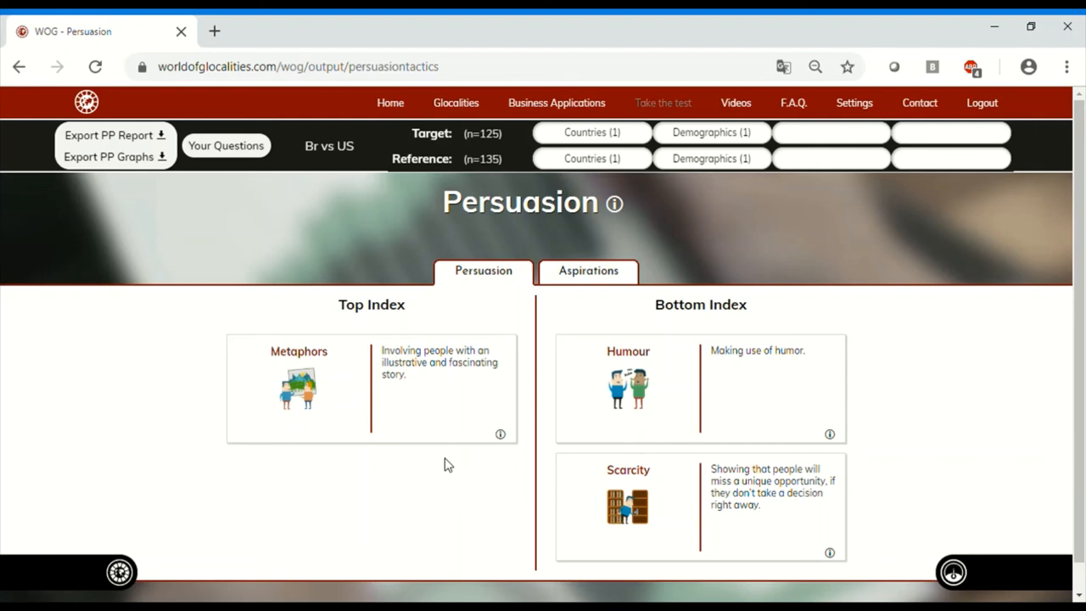
mouse_move(451, 455)
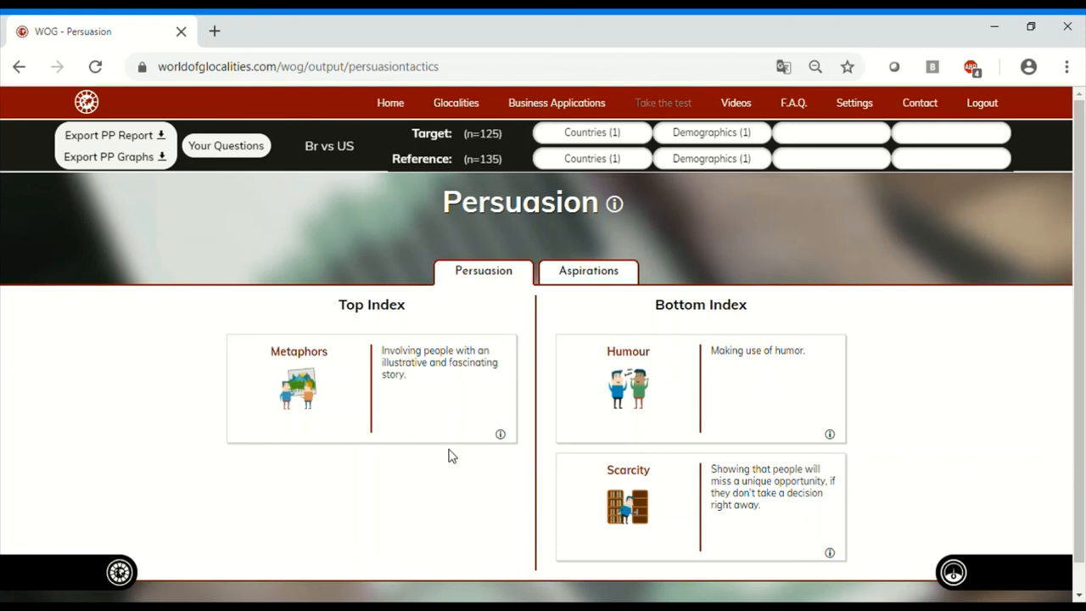
mouse_move(452, 449)
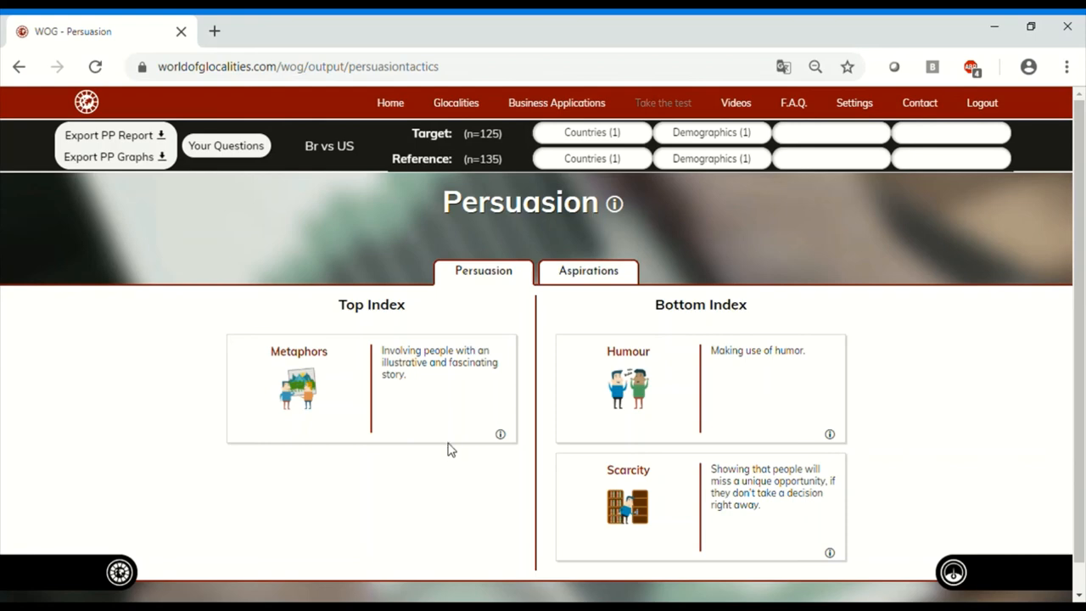
mouse_move(451, 418)
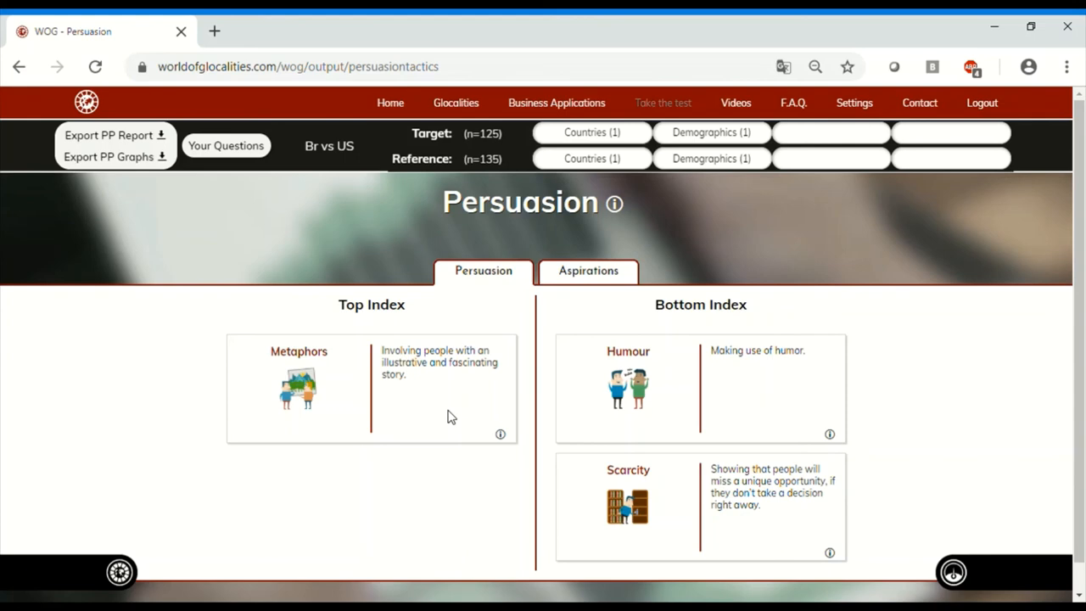
mouse_move(909, 562)
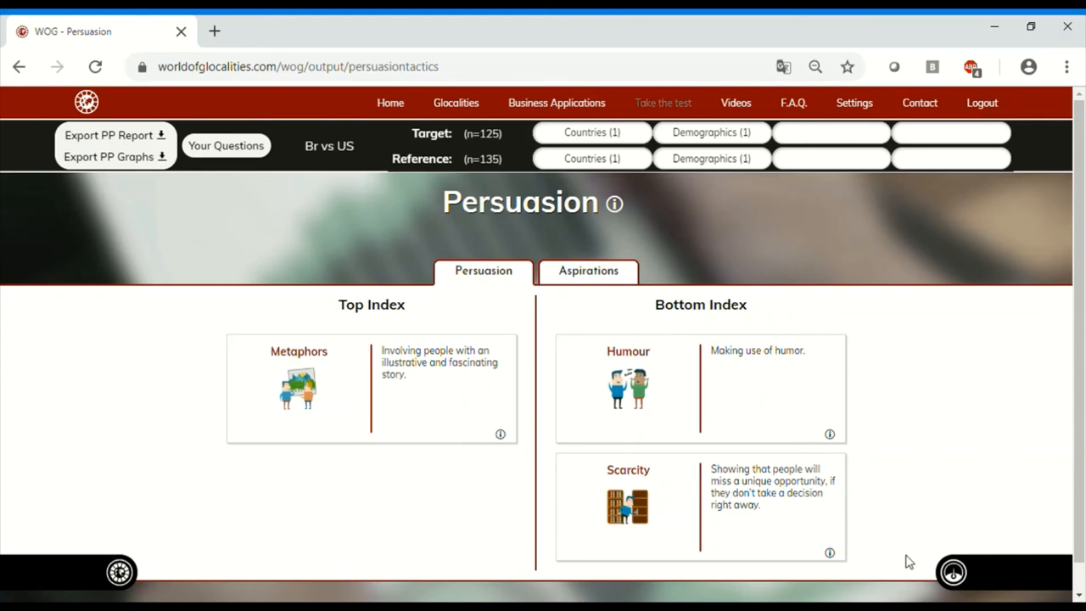
mouse_move(766, 506)
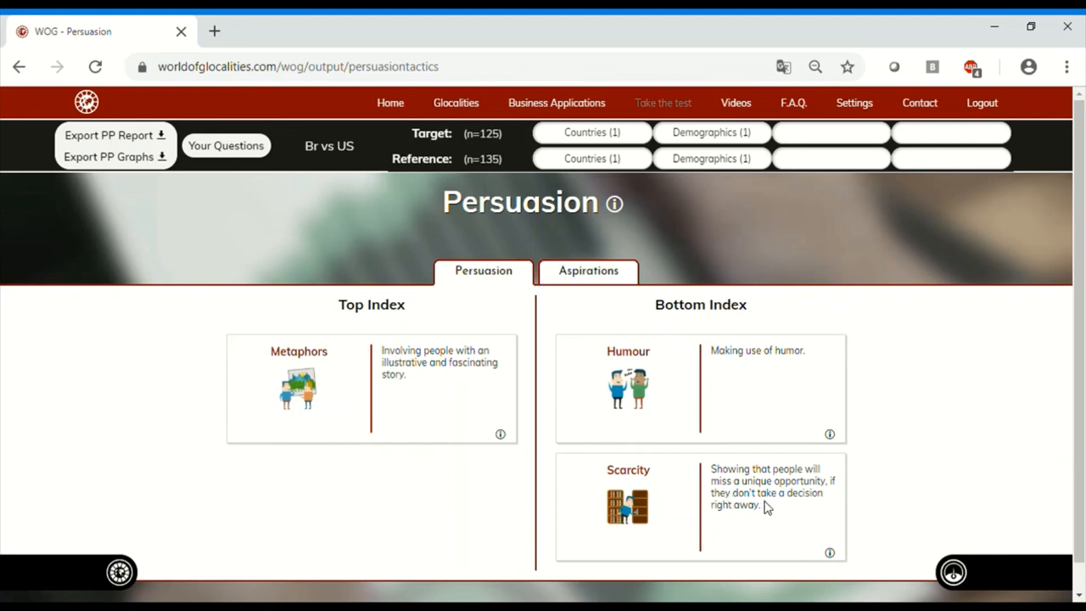
mouse_move(893, 453)
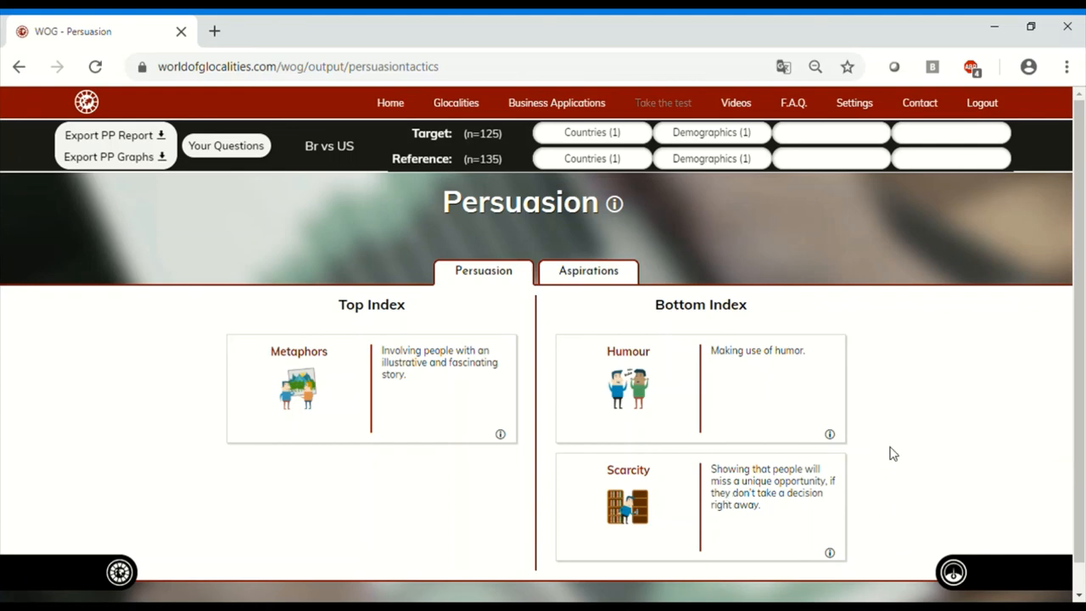
mouse_move(801, 418)
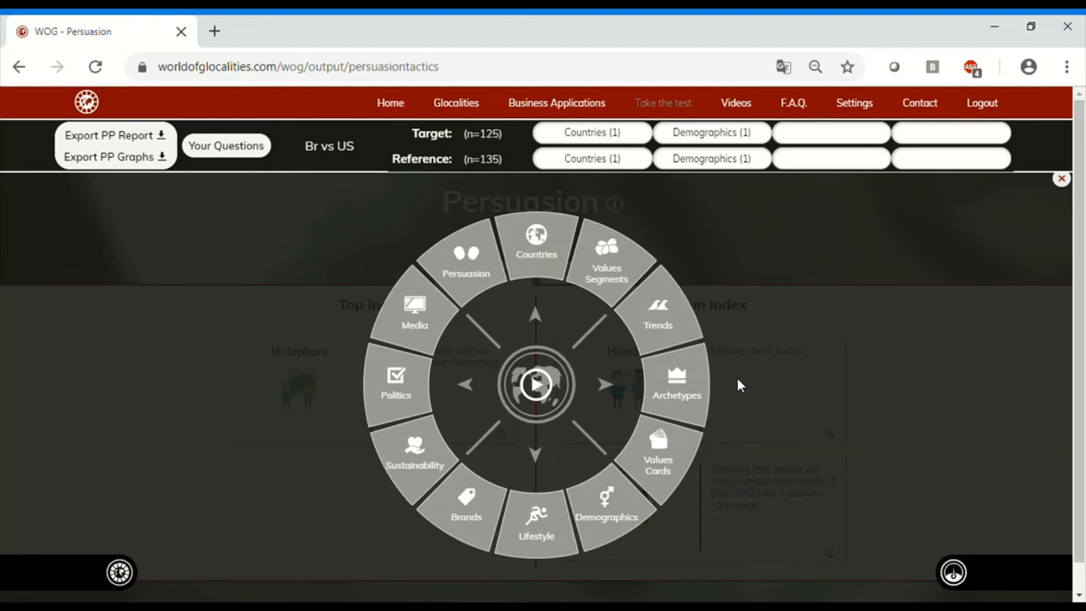
mouse_move(723, 272)
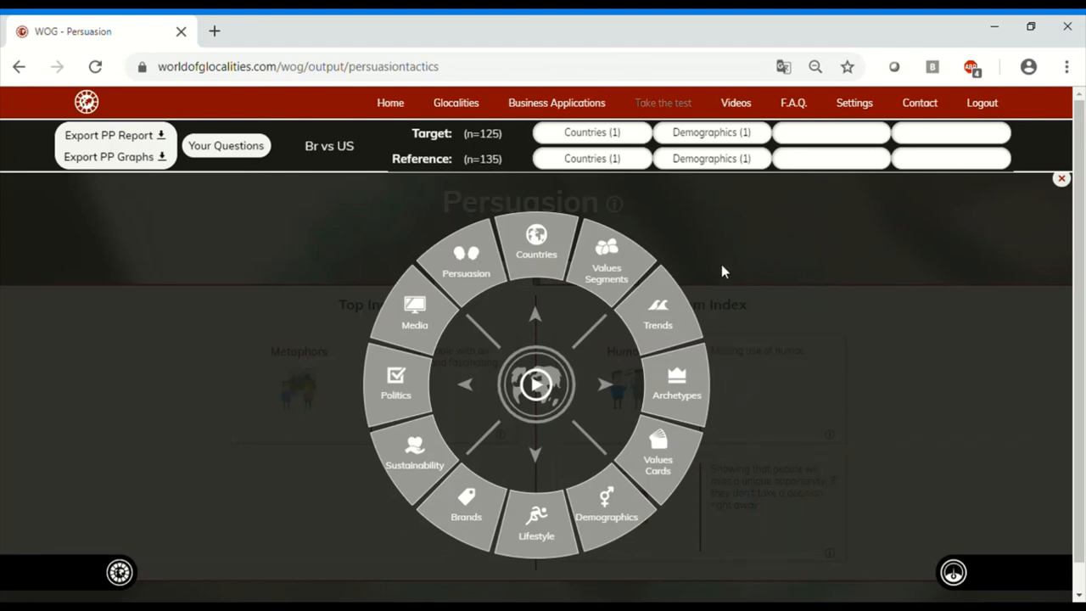
mouse_move(713, 275)
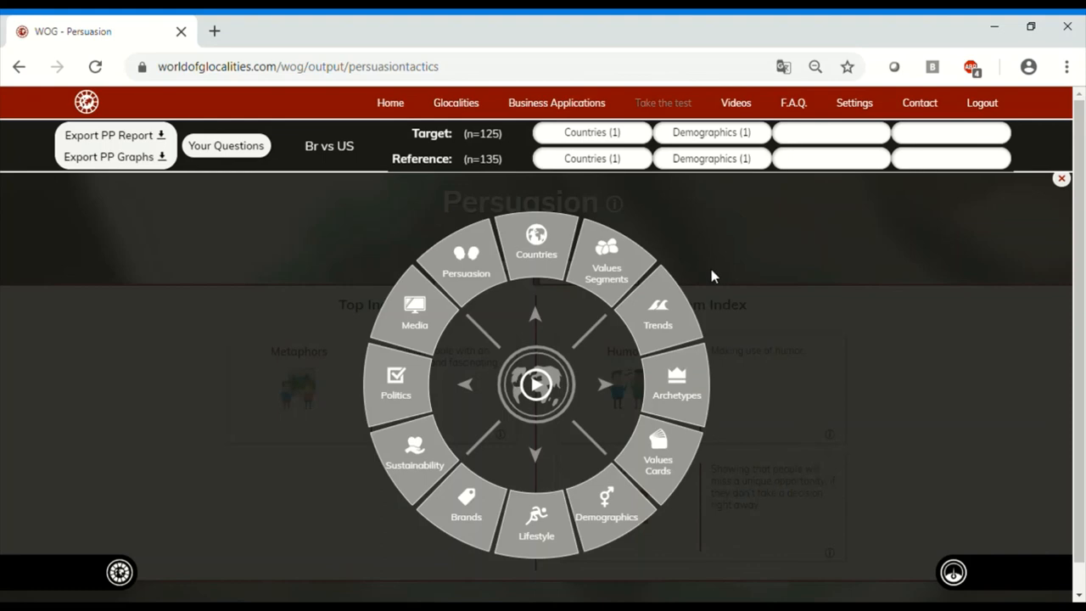